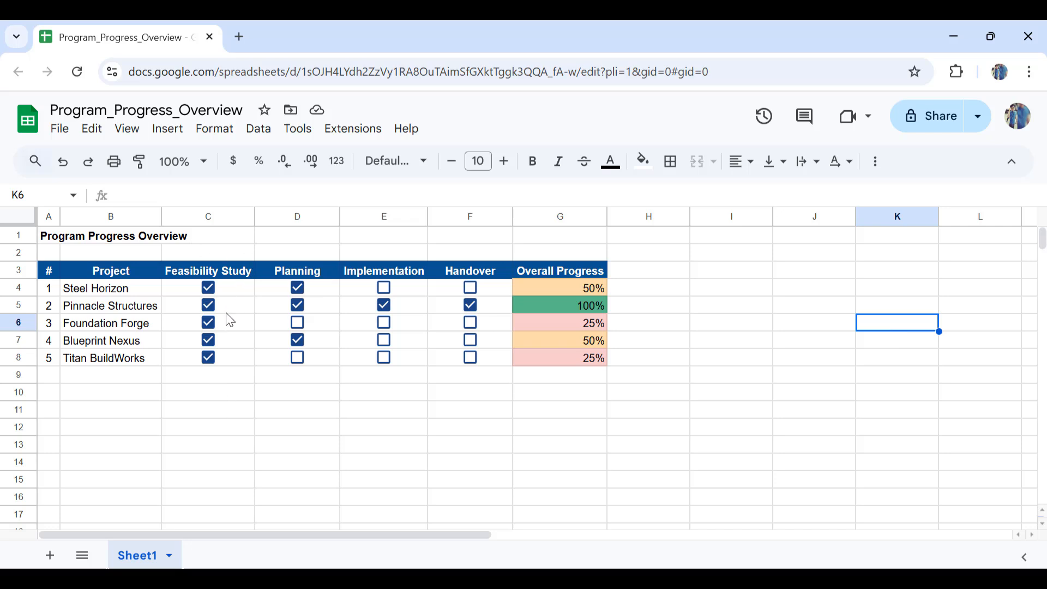
{"action": "mouse_move", "coordinate": [227, 300]}
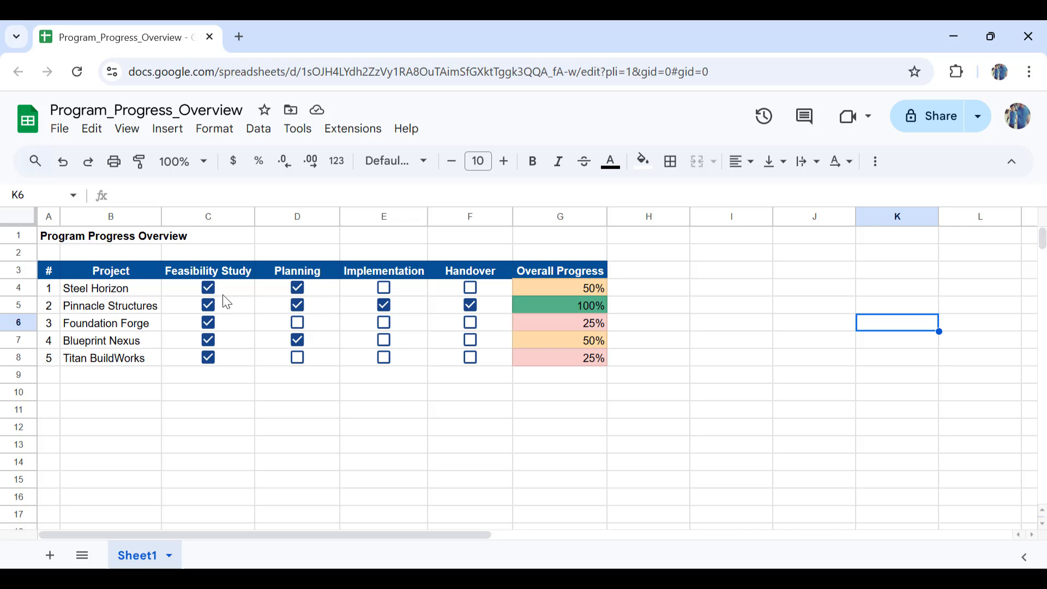
{"action": "mouse_move", "coordinate": [491, 277]}
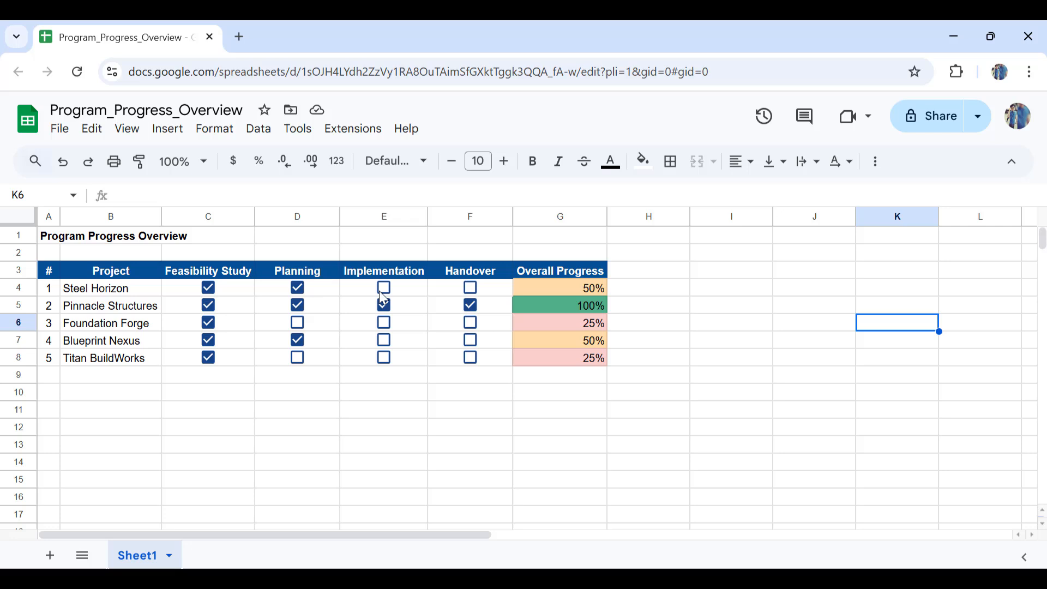
- Tick Steel Horizon's Implementation and Handover, and untick Pinnacle Structures' Handover and Implementation
{"action": "left_click", "coordinate": [384, 287]}
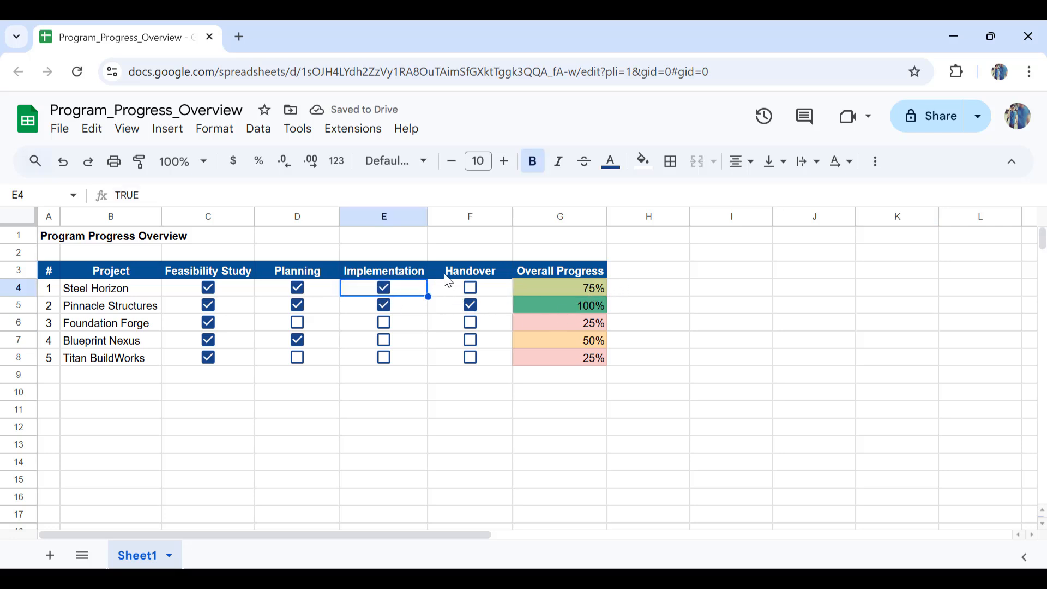
{"action": "left_click", "coordinate": [470, 287]}
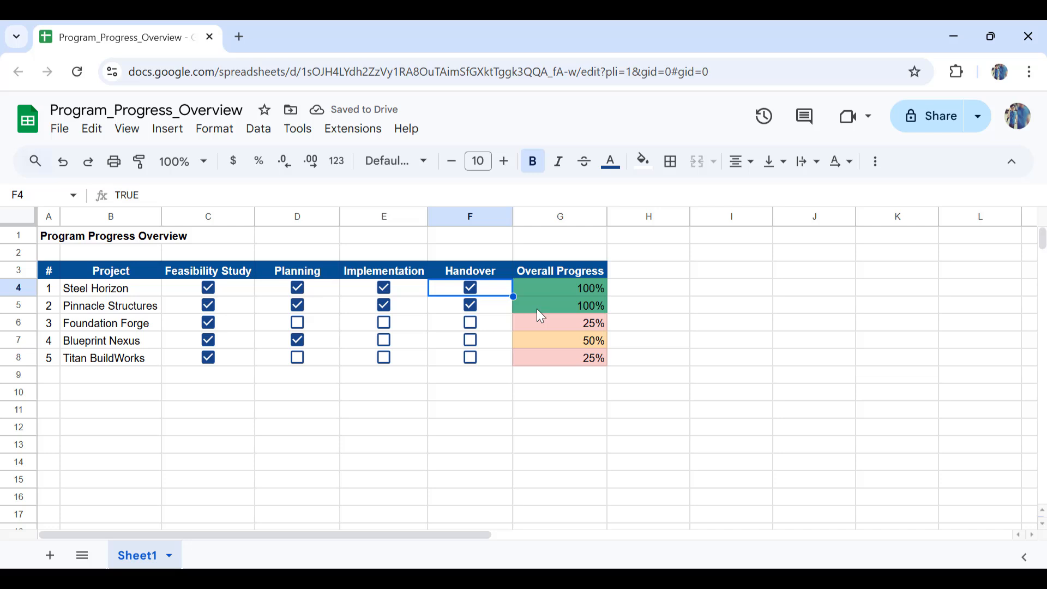
{"action": "left_click", "coordinate": [469, 305]}
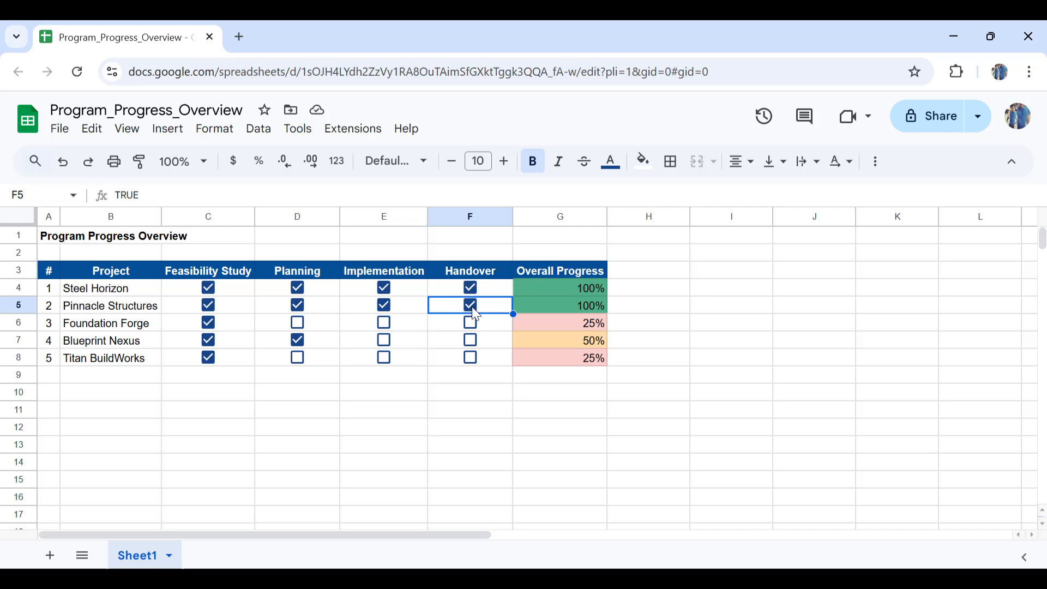
{"action": "left_click", "coordinate": [470, 305]}
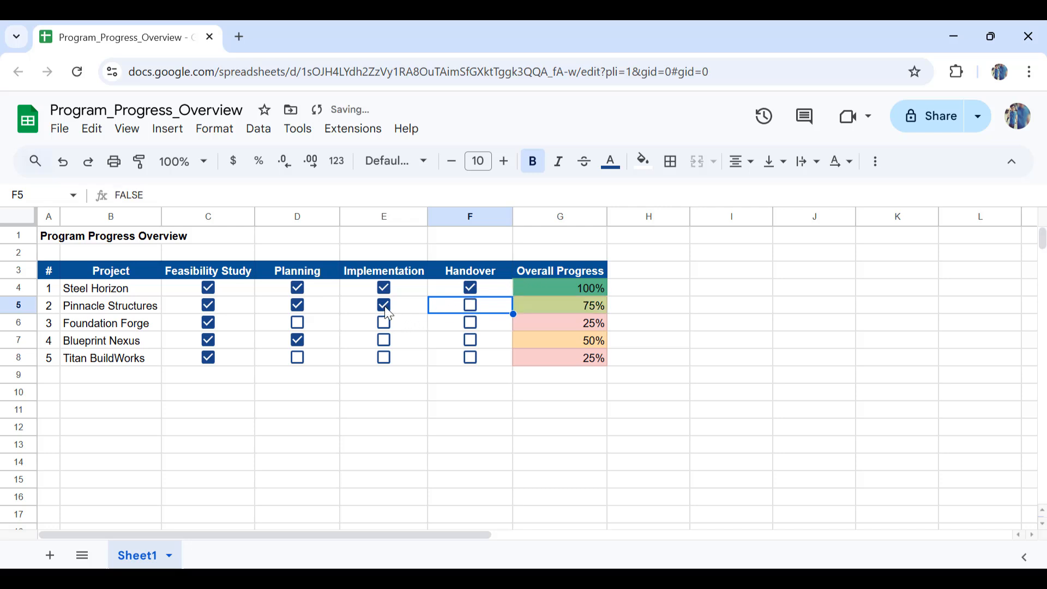
{"action": "left_click", "coordinate": [384, 305]}
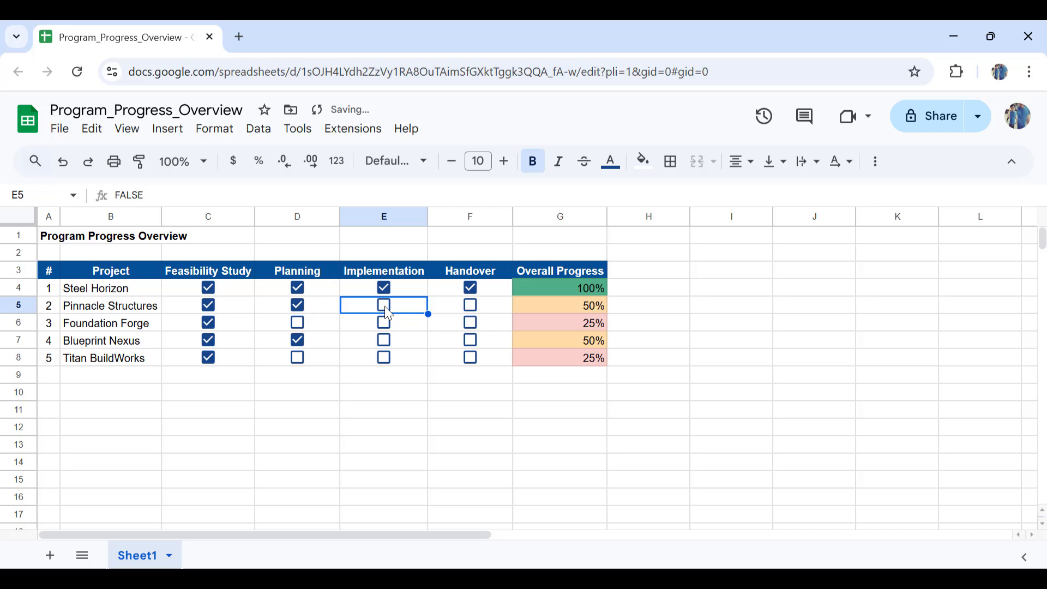
{"action": "mouse_move", "coordinate": [577, 318]}
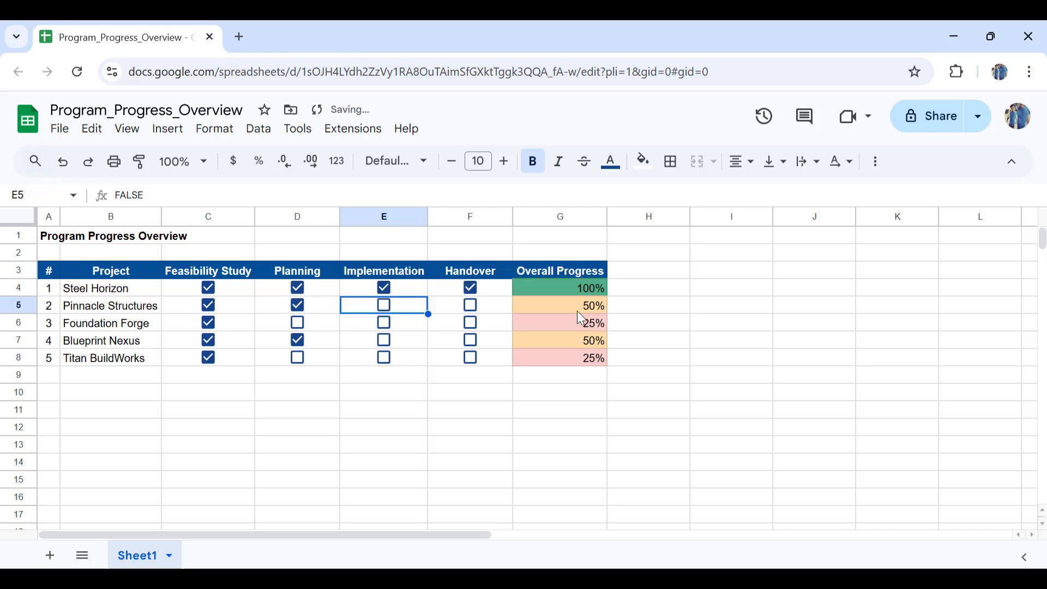
{"action": "mouse_move", "coordinate": [607, 328]}
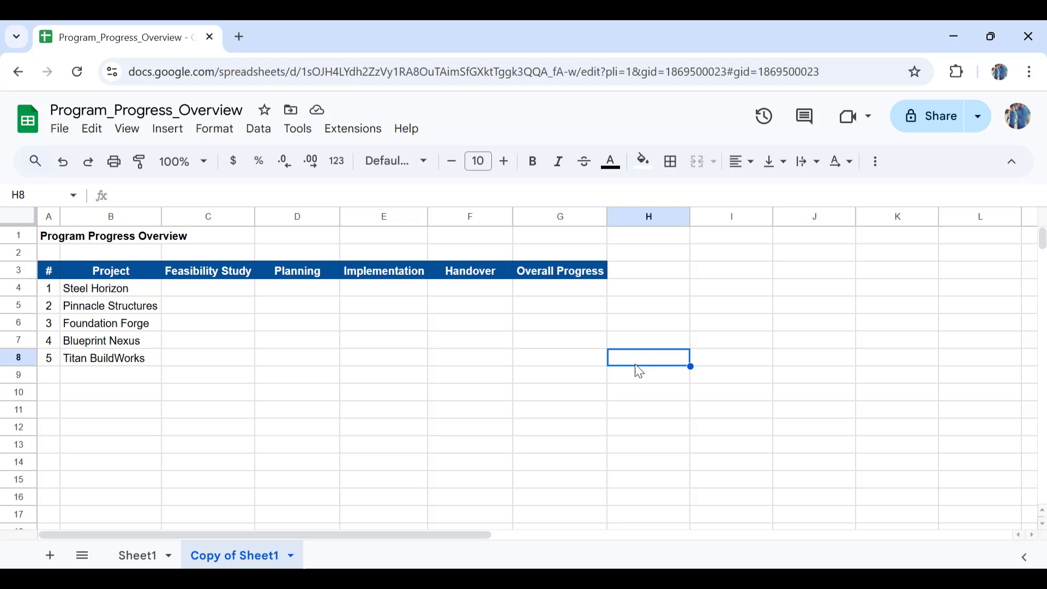
{"action": "mouse_move", "coordinate": [225, 297]}
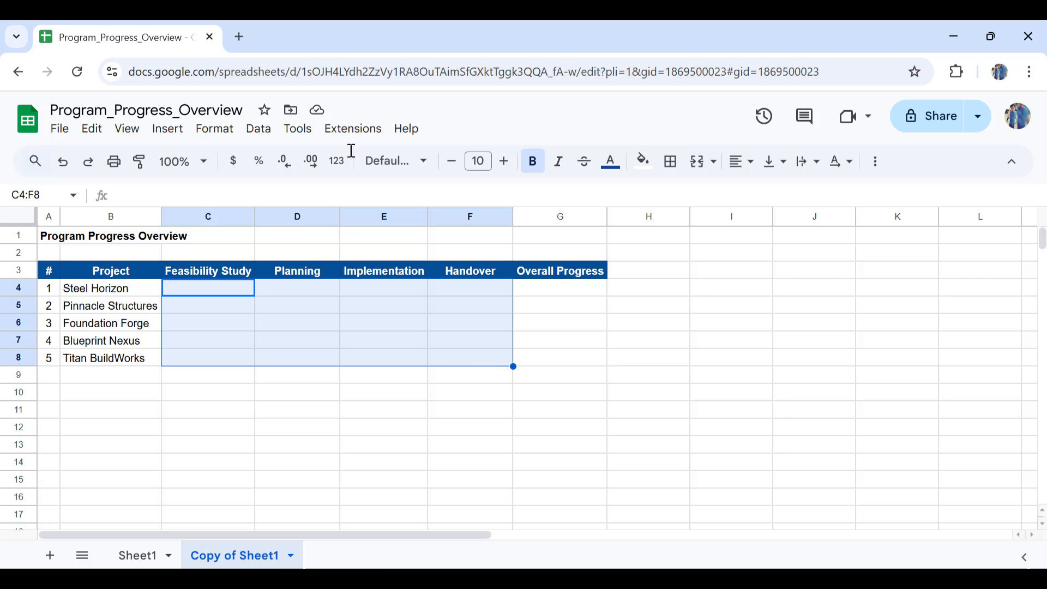
- Insert checkboxes into C4:F8 and set their text colour to red
{"action": "left_click", "coordinate": [167, 128]}
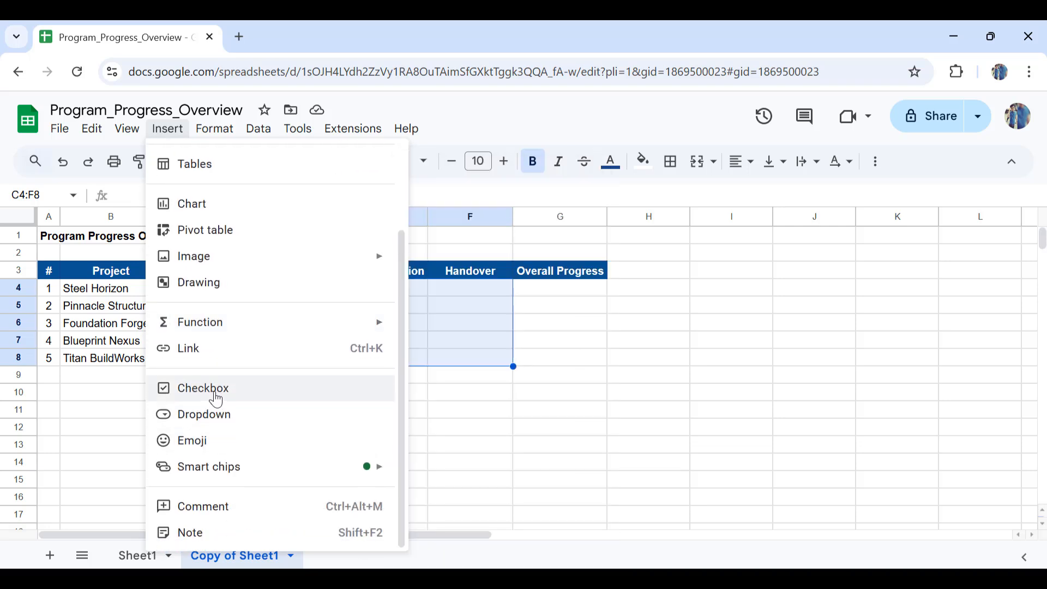
{"action": "left_click", "coordinate": [202, 387]}
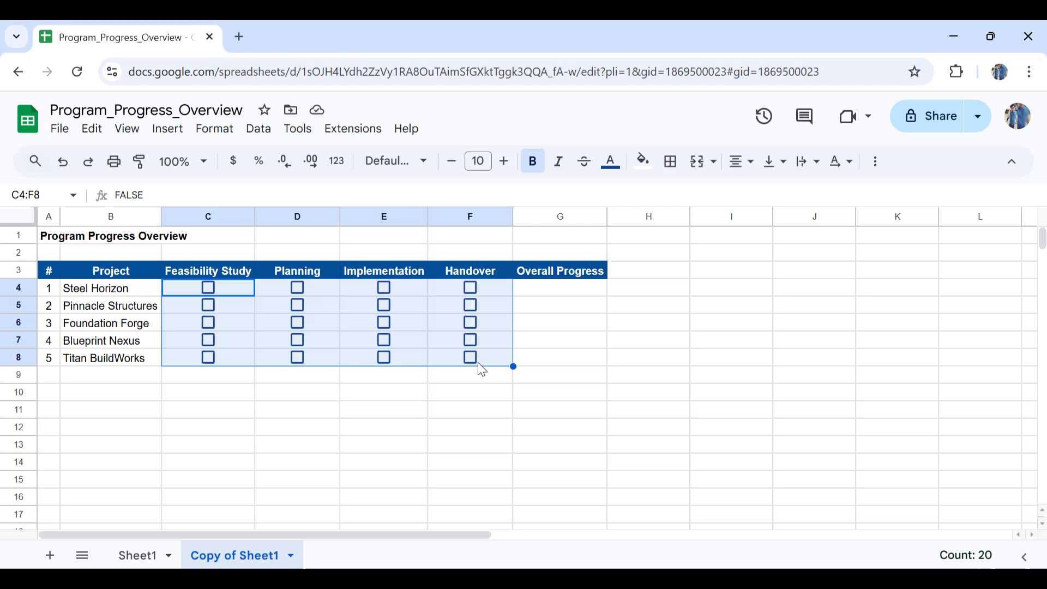
{"action": "left_click", "coordinate": [608, 161]}
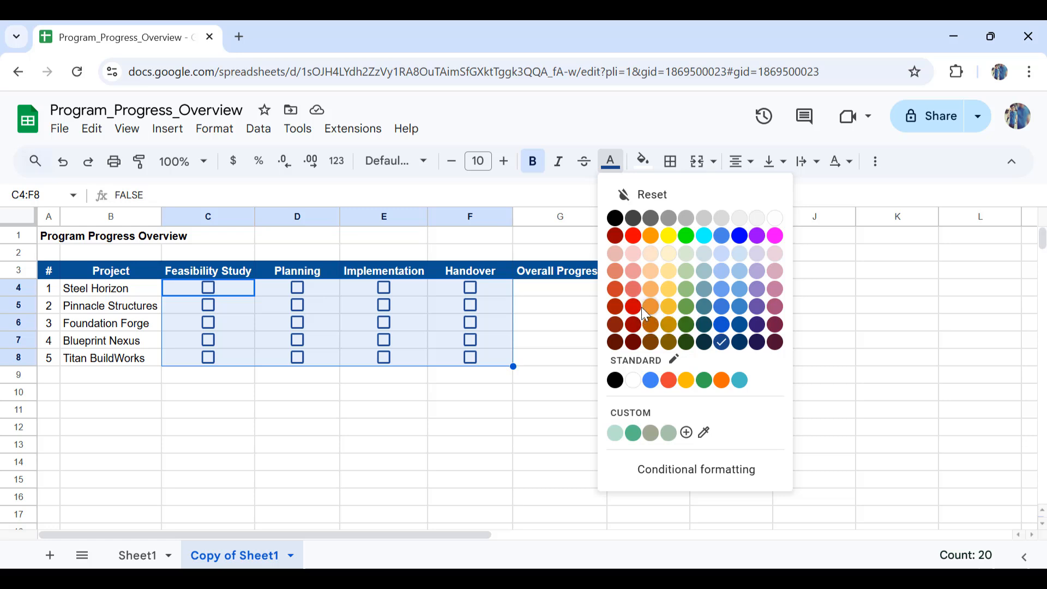
{"action": "left_click", "coordinate": [632, 305]}
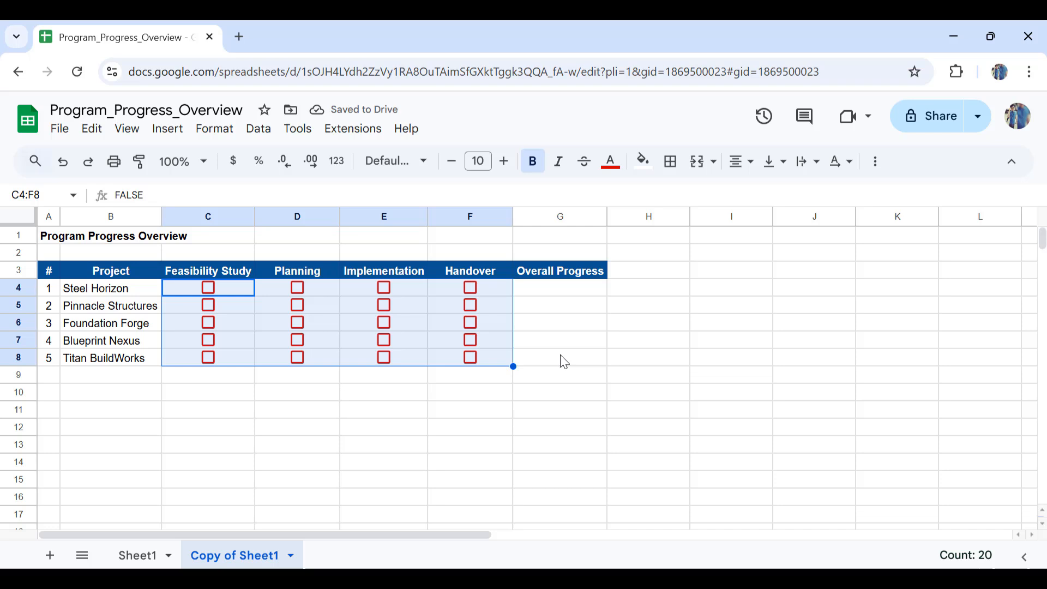
{"action": "left_click", "coordinate": [207, 288]}
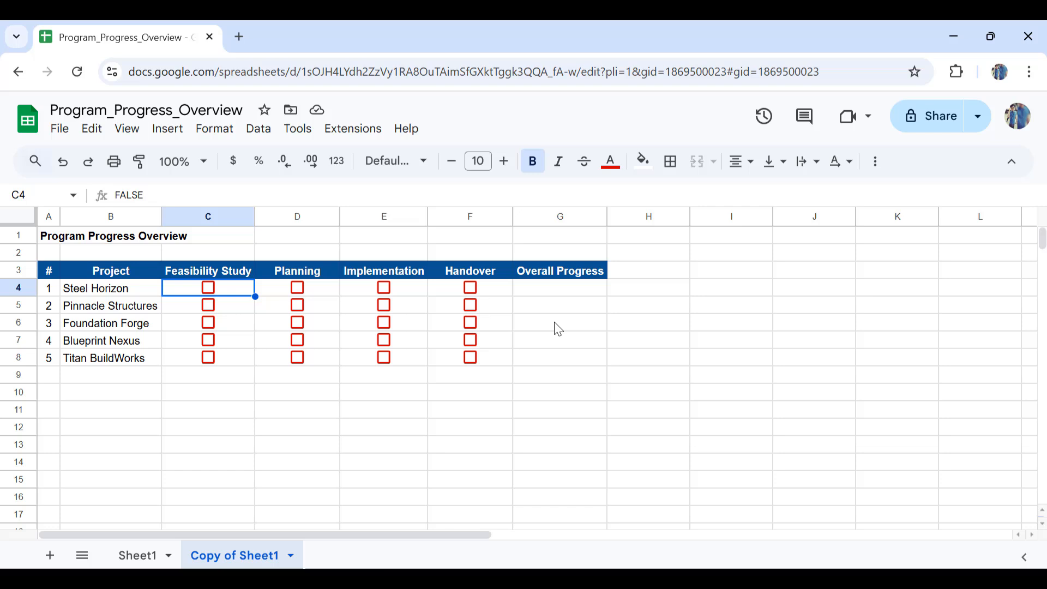
{"action": "mouse_move", "coordinate": [564, 291]}
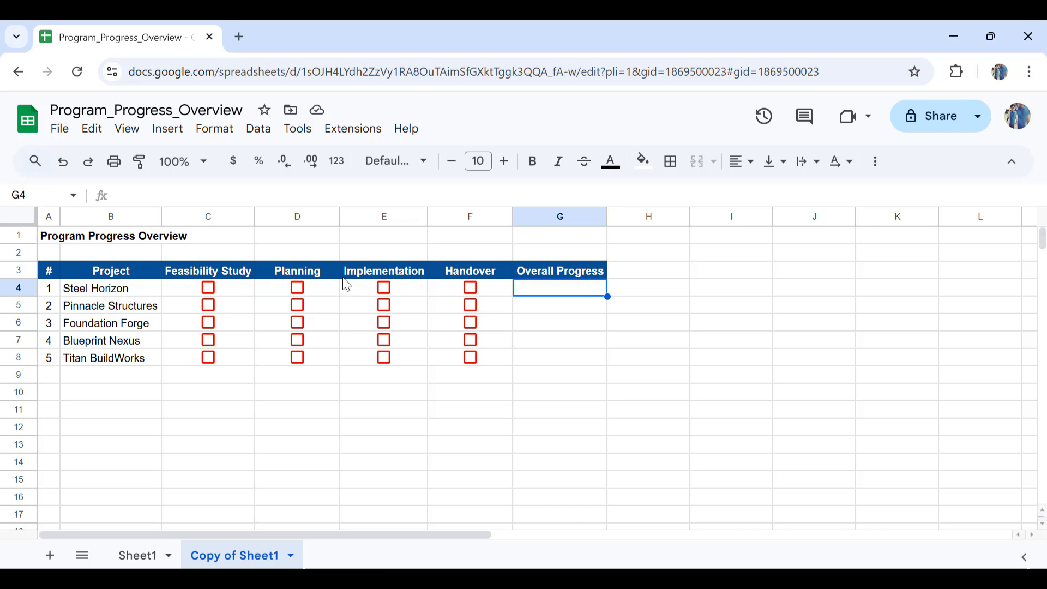
{"action": "mouse_move", "coordinate": [489, 294]}
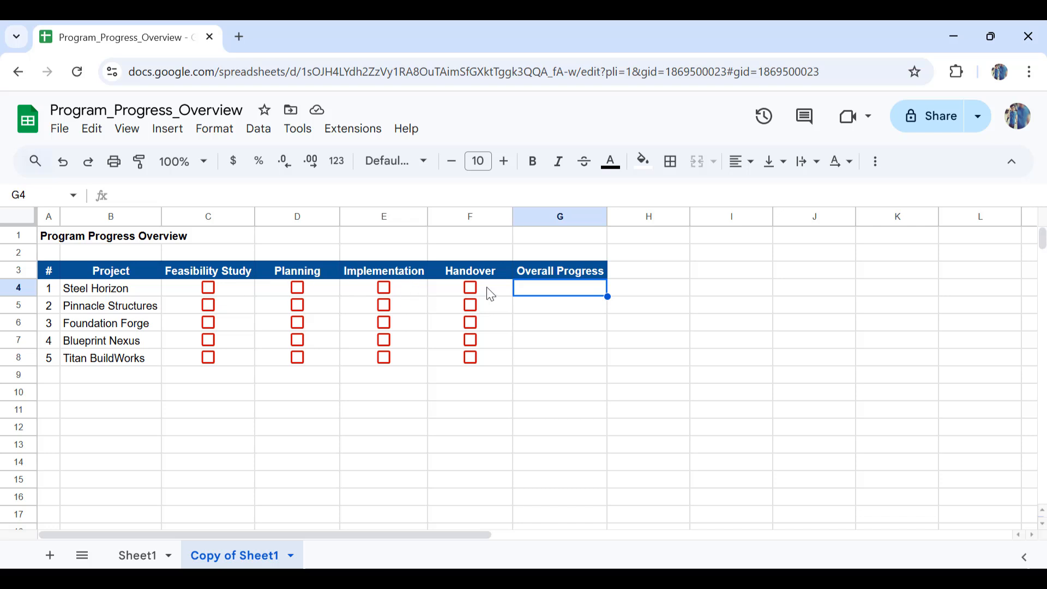
{"action": "mouse_move", "coordinate": [401, 319]}
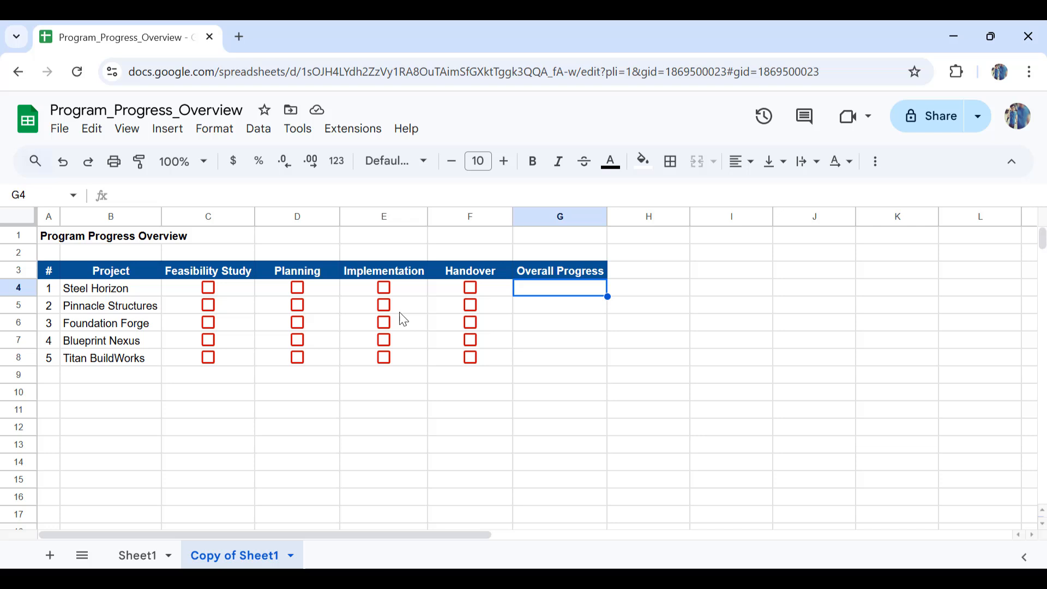
- Enter =countif(C4:F4,TRUE)/counta(C4:F4) in G4 for Steel Horizon's progress
{"action": "type", "text": "="}
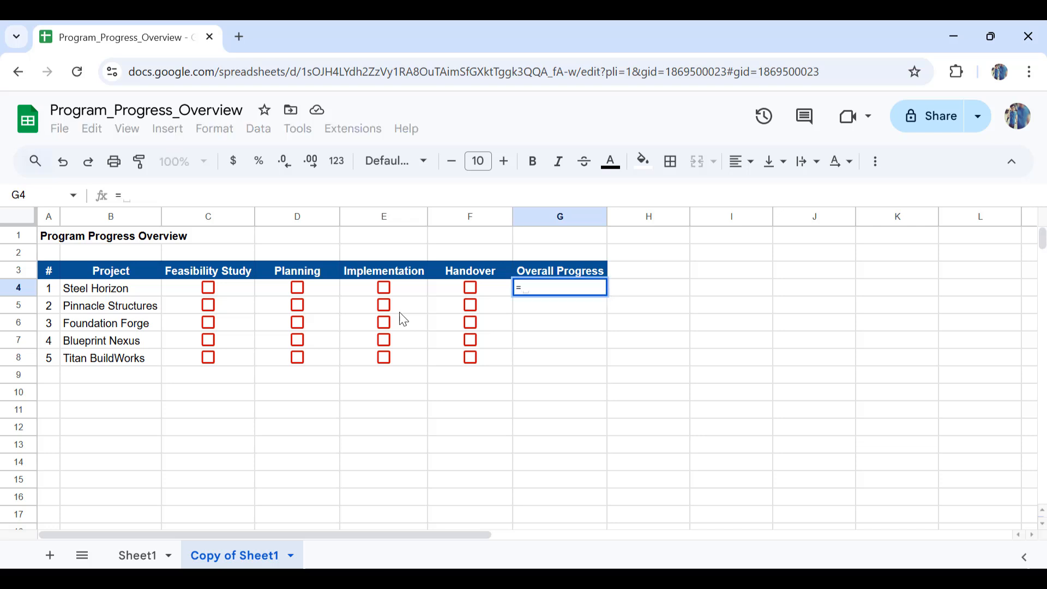
{"action": "type", "text": "countif"}
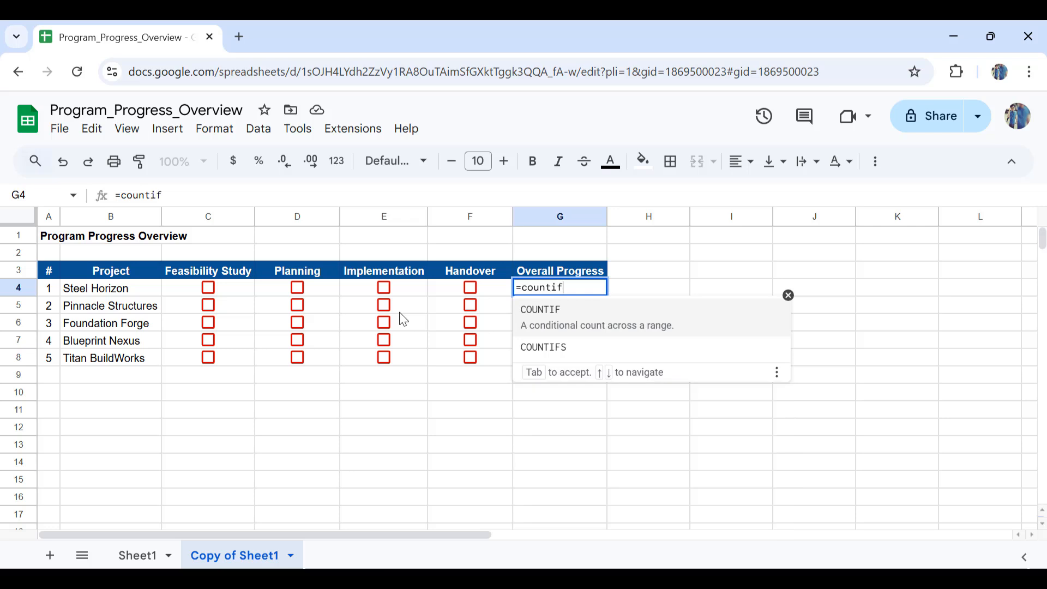
{"action": "type", "text": "*"}
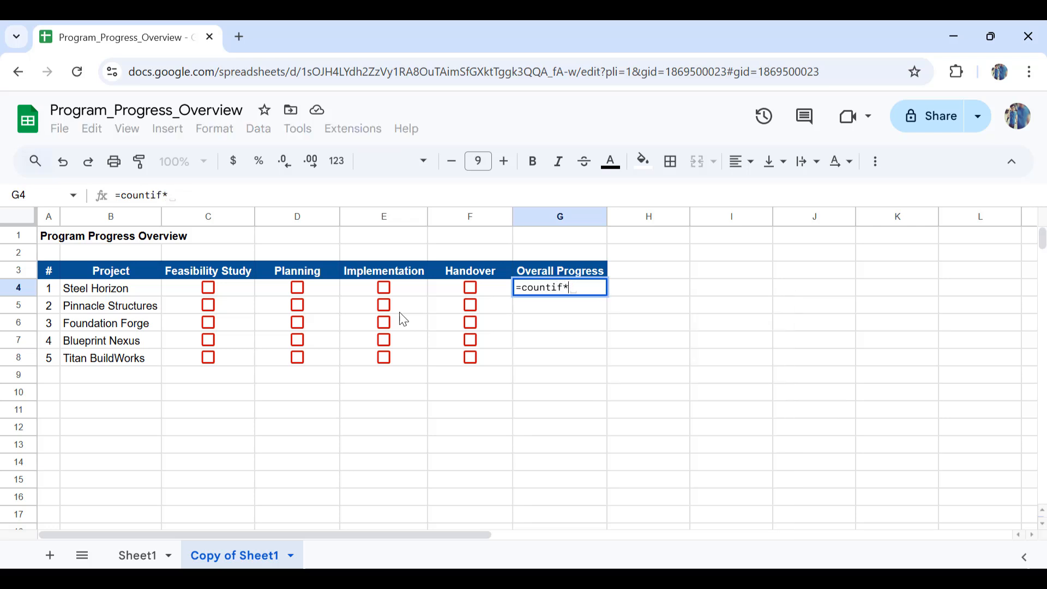
{"action": "left_click_drag", "start_coordinate": [207, 287], "coordinate": [470, 287]}
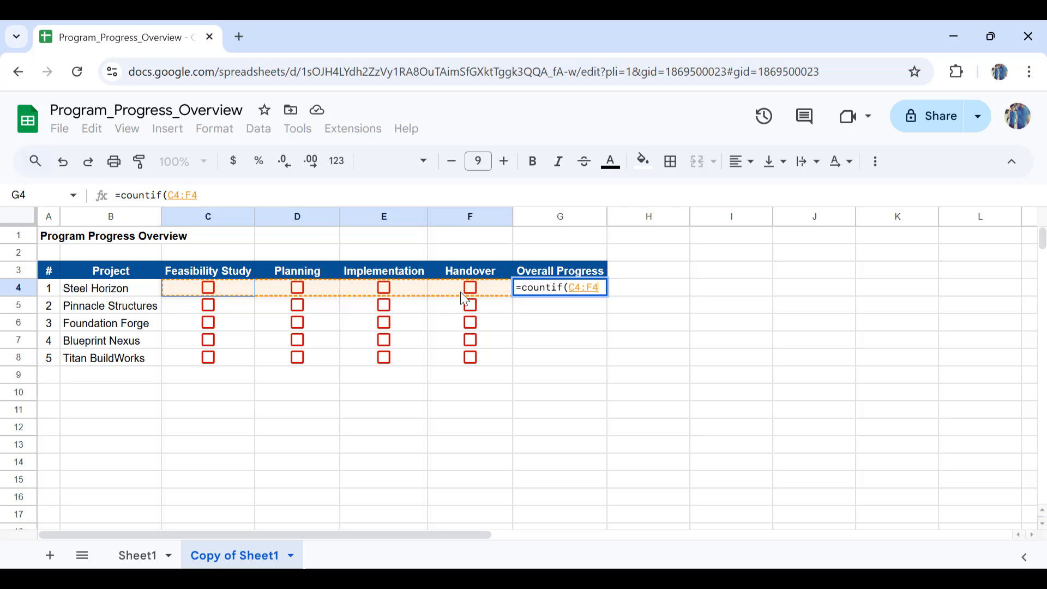
{"action": "type", "text": ","}
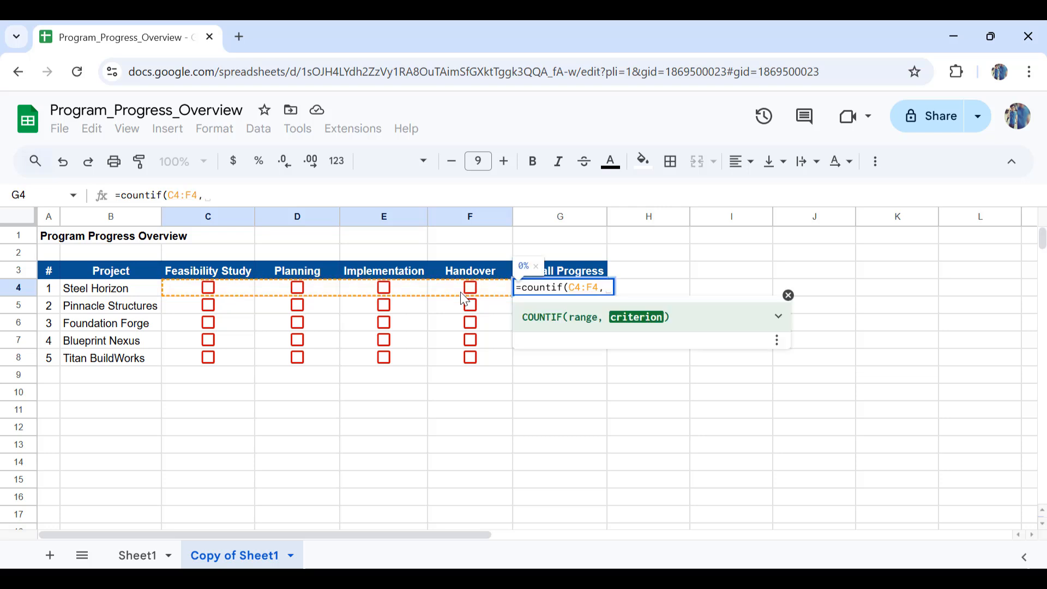
{"action": "type", "text": "TRUE)"}
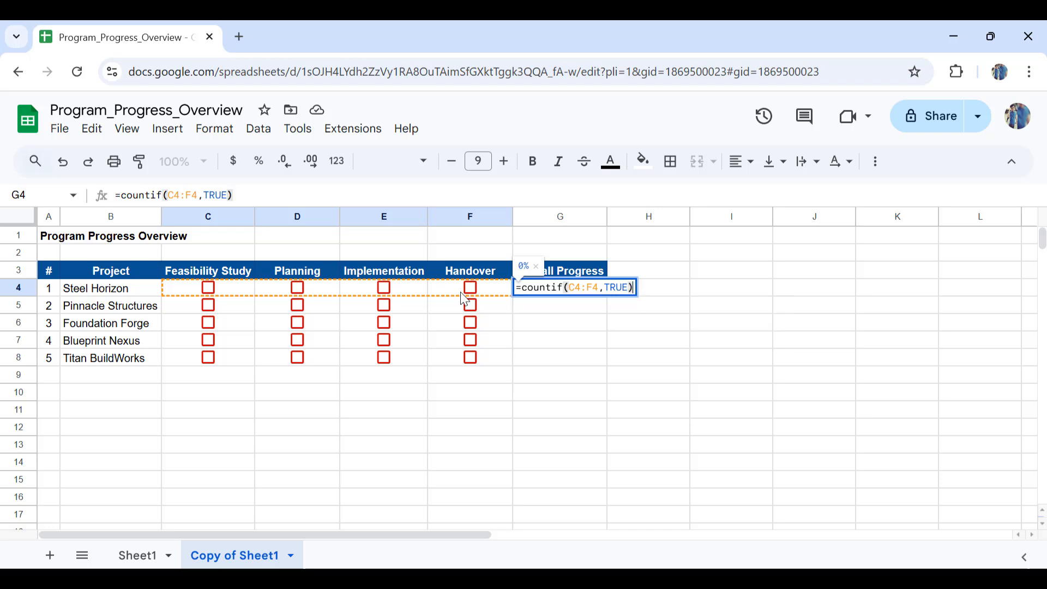
{"action": "type", "text": "/"}
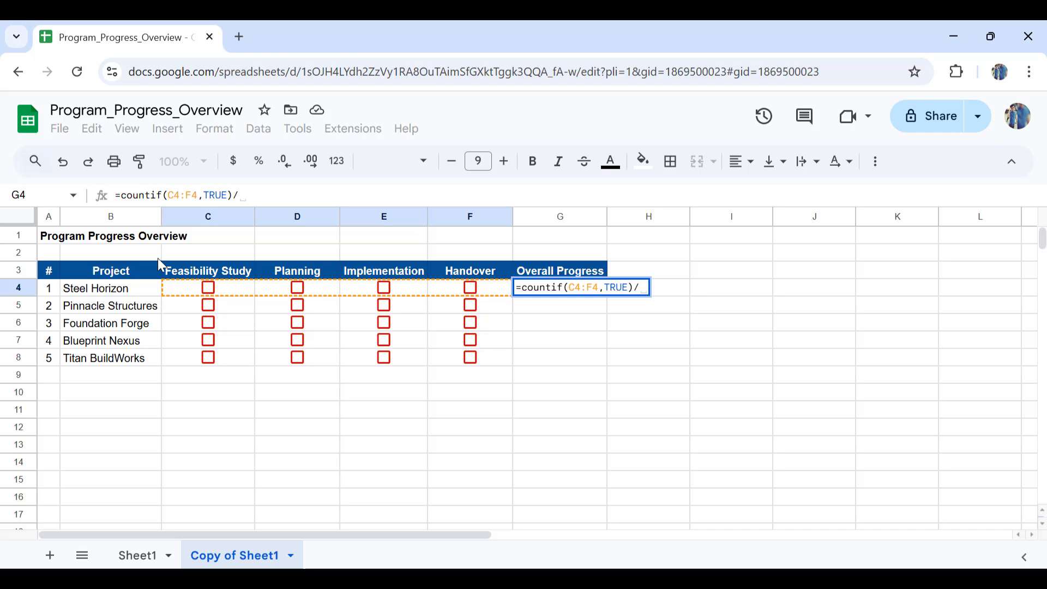
{"action": "mouse_move", "coordinate": [465, 300]}
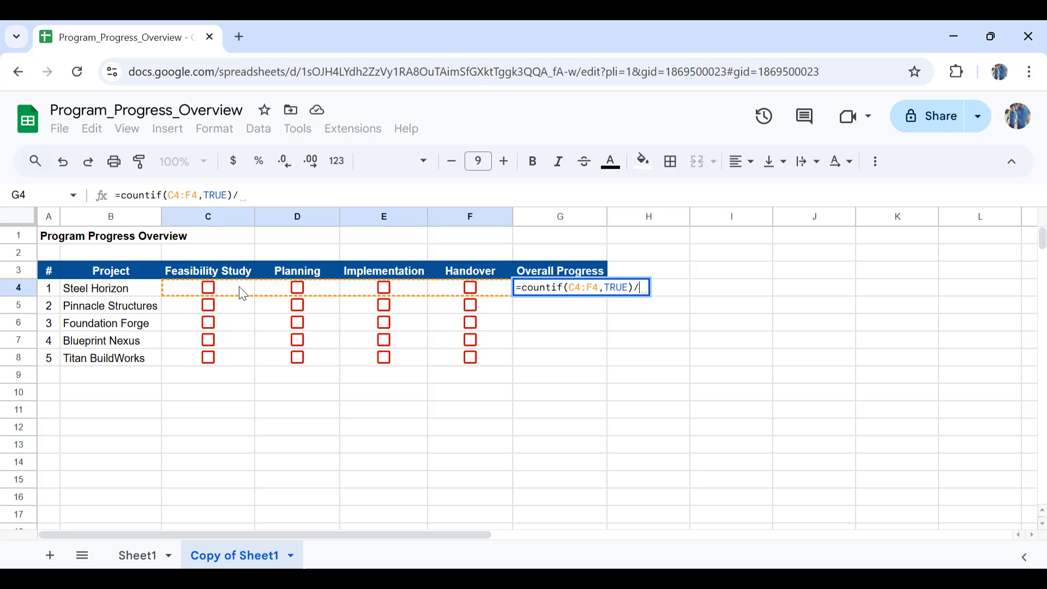
{"action": "type", "text": "co"}
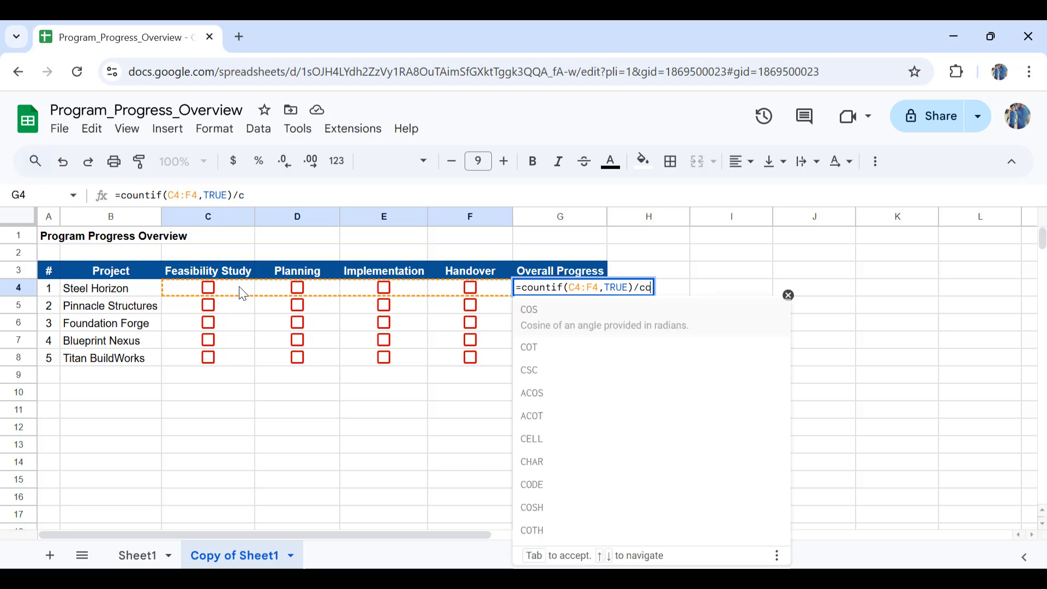
{"action": "type", "text": "ounta"}
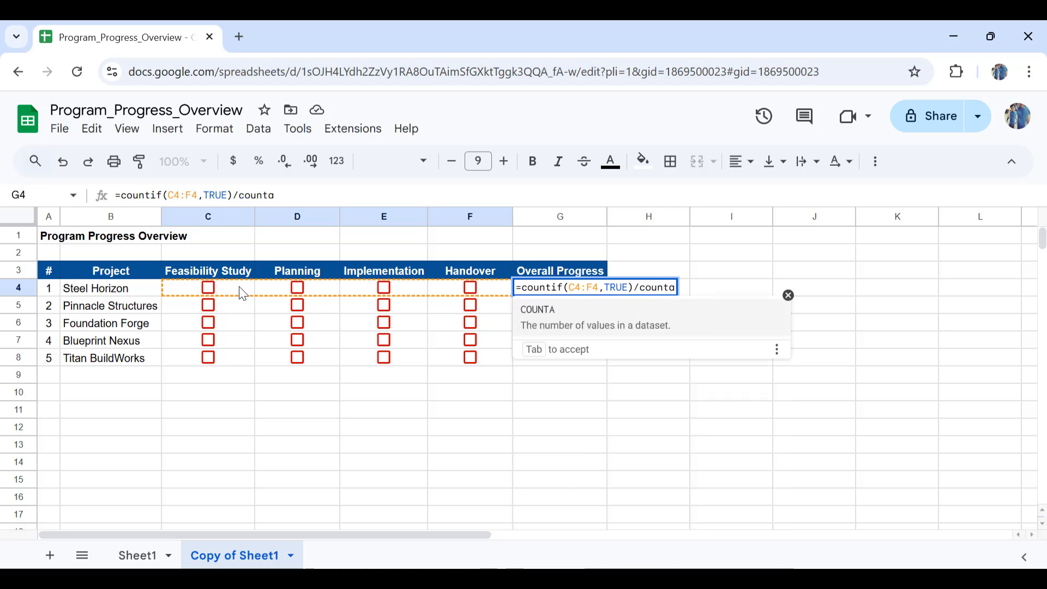
{"action": "type", "text": "(C4:F4"}
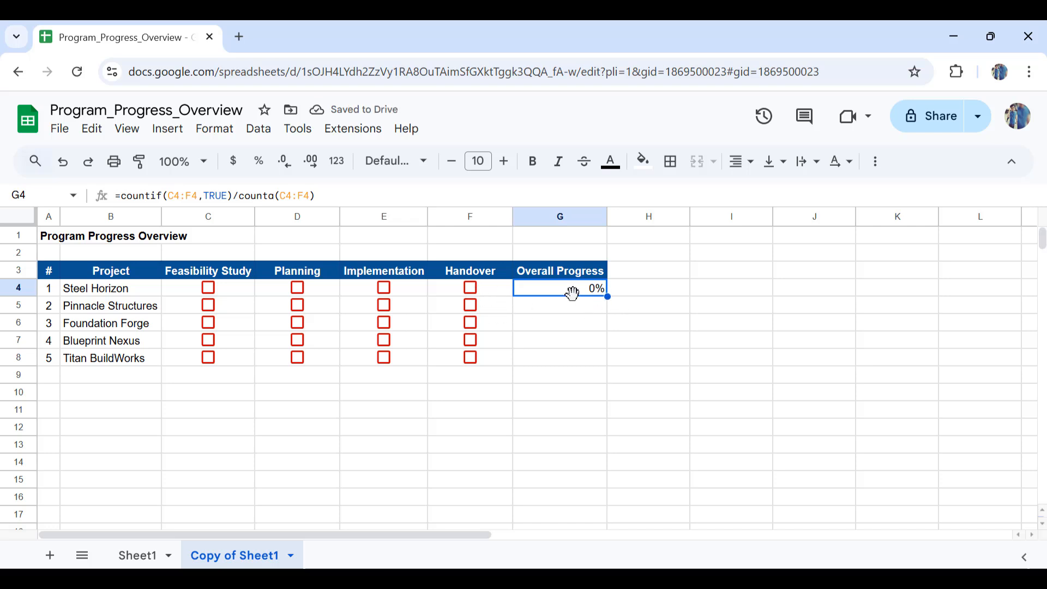
{"action": "mouse_move", "coordinate": [217, 296]}
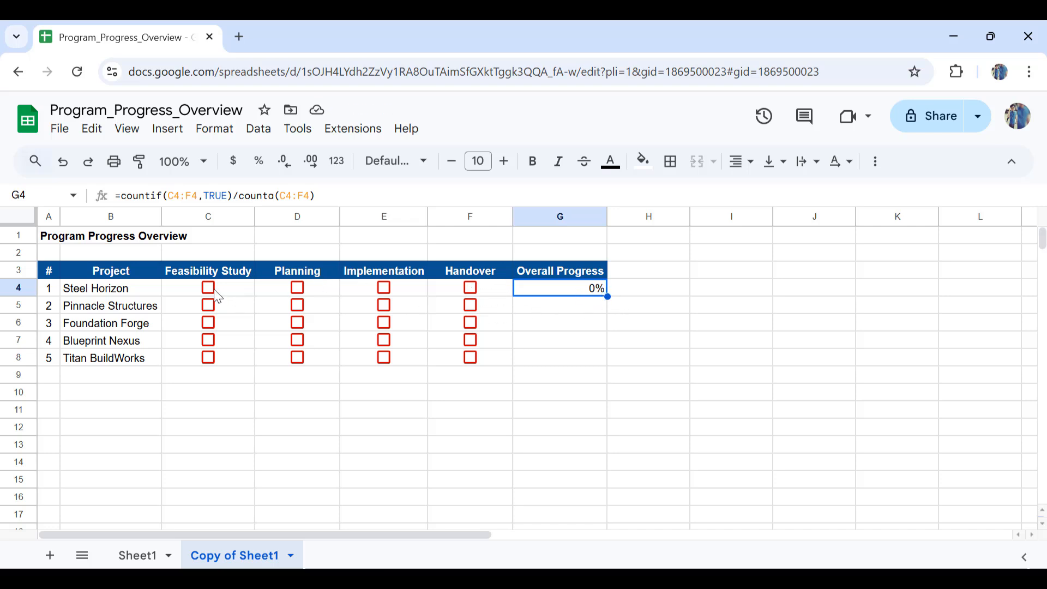
{"action": "mouse_move", "coordinate": [207, 288]}
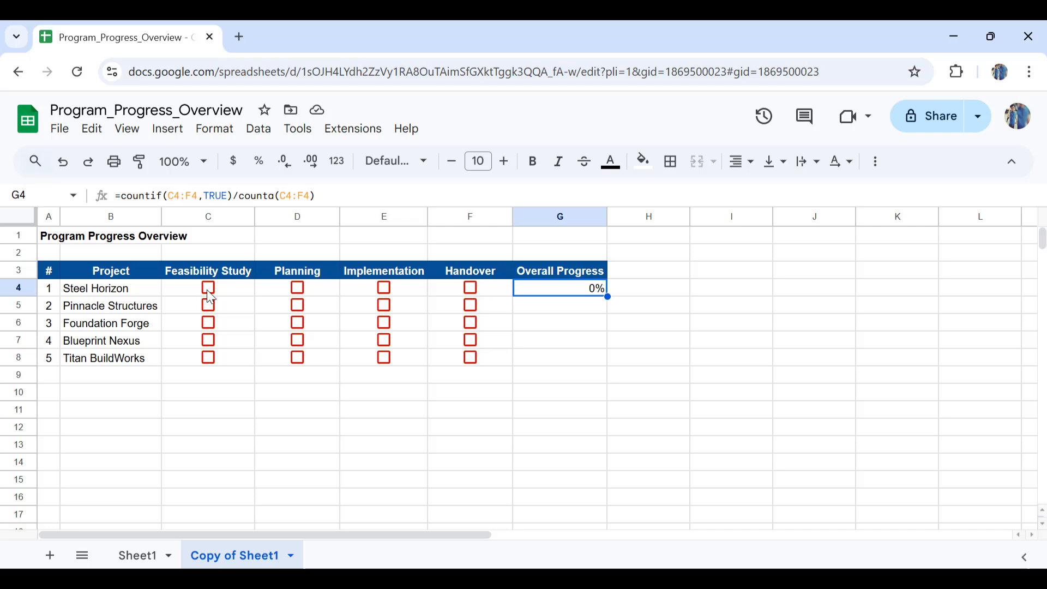
- Tick Steel Horizon's Feasibility Study (C4) and Implementation (E4) checkboxes
{"action": "left_click", "coordinate": [208, 287]}
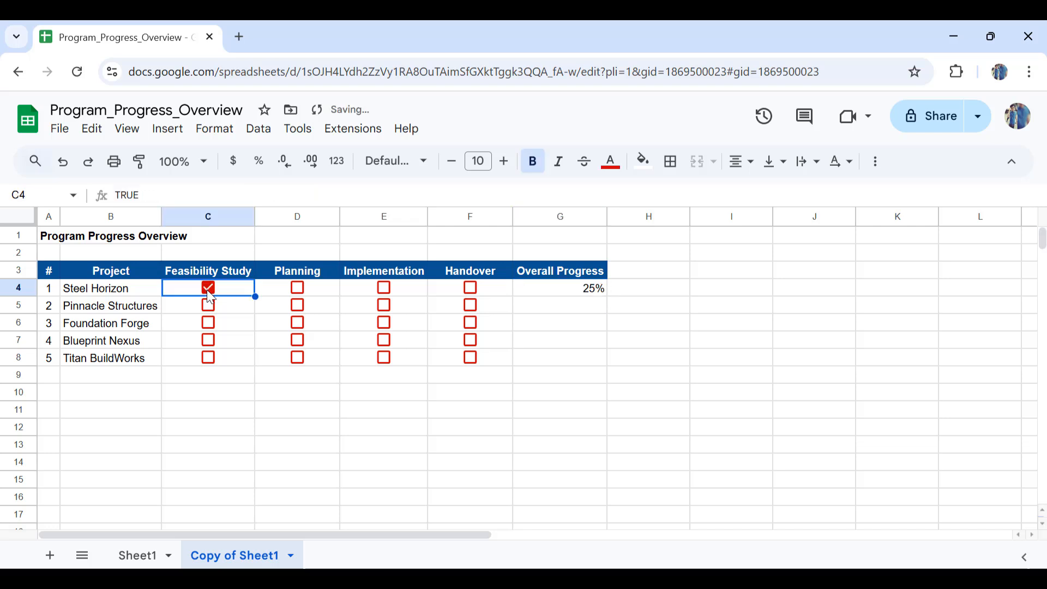
{"action": "mouse_move", "coordinate": [510, 300]}
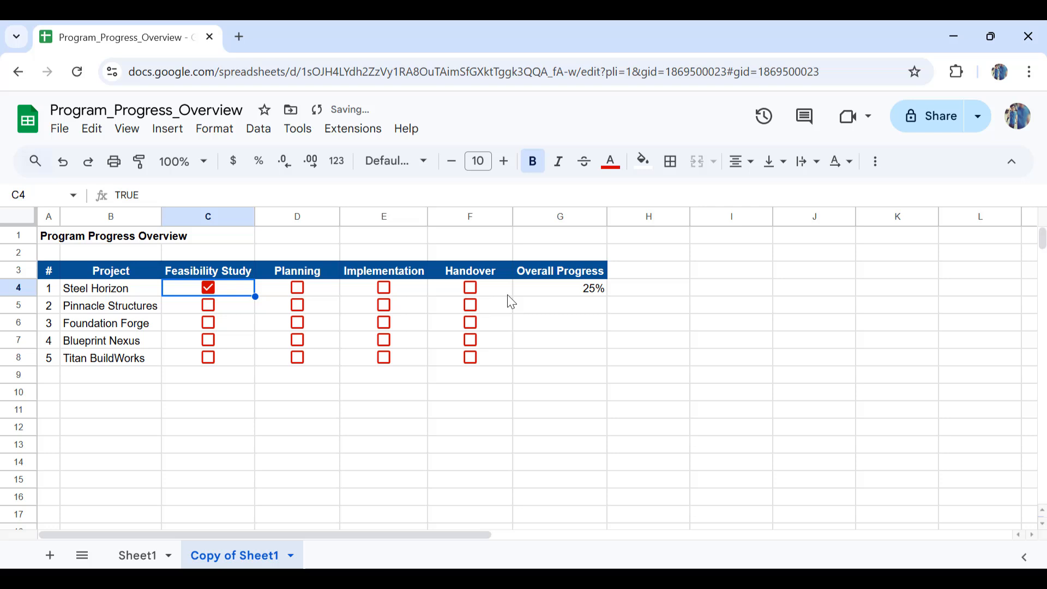
{"action": "mouse_move", "coordinate": [586, 299]}
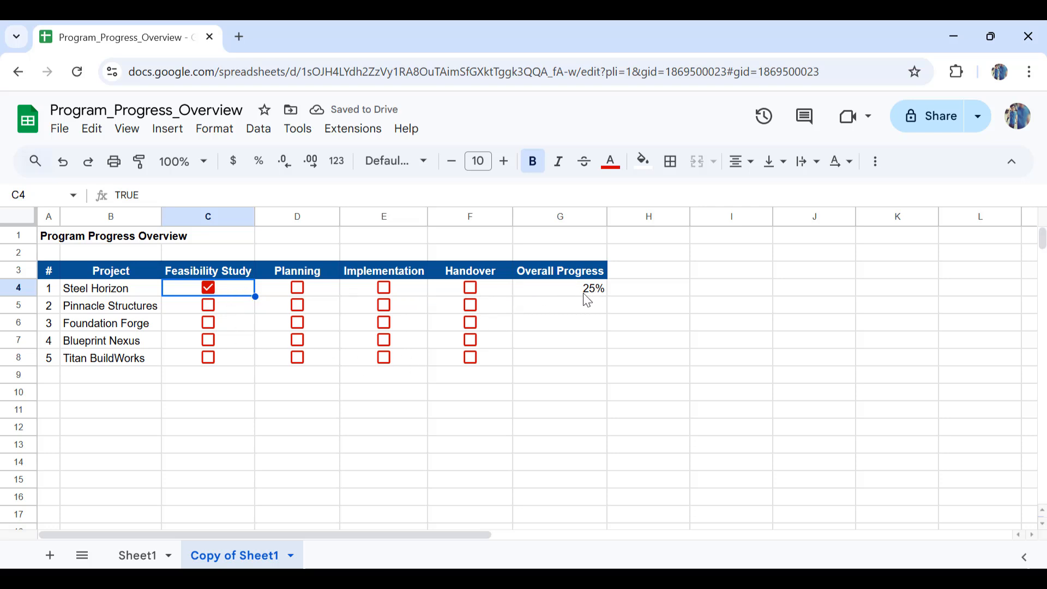
{"action": "mouse_move", "coordinate": [389, 292]}
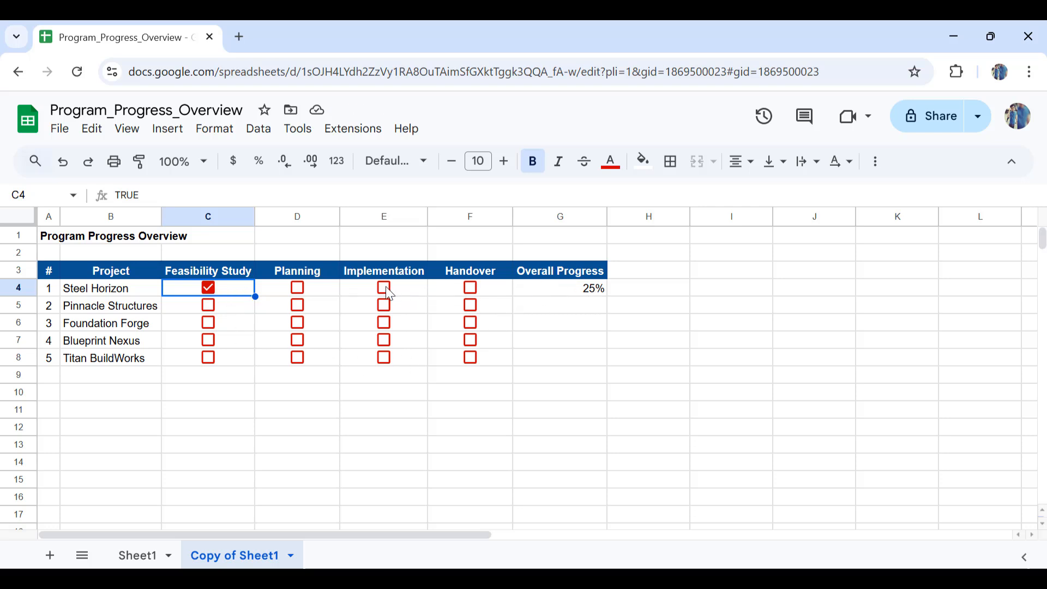
{"action": "left_click", "coordinate": [383, 287]}
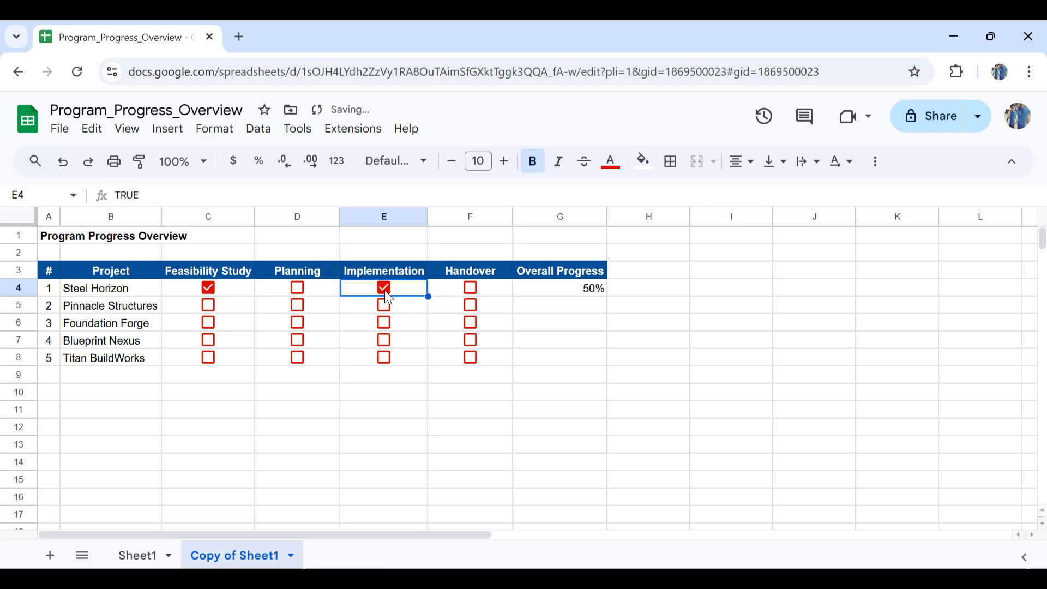
{"action": "mouse_move", "coordinate": [558, 297]}
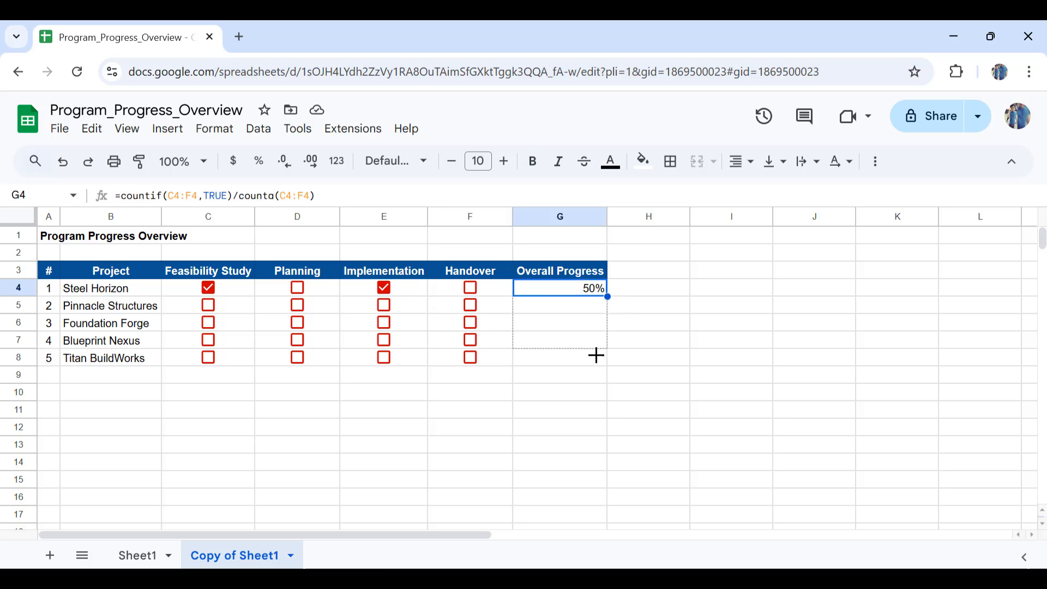
- Tick Foundation Forge's Planning, plus Blueprint Nexus's Feasibility Study, Planning and Implementation
{"action": "left_click", "coordinate": [297, 322]}
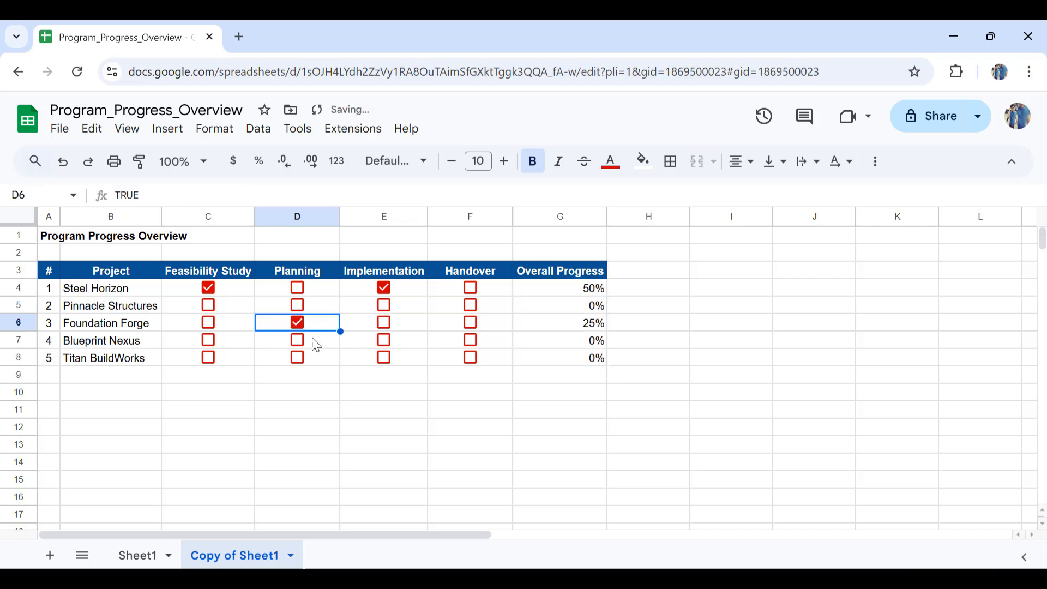
{"action": "left_click", "coordinate": [208, 340]}
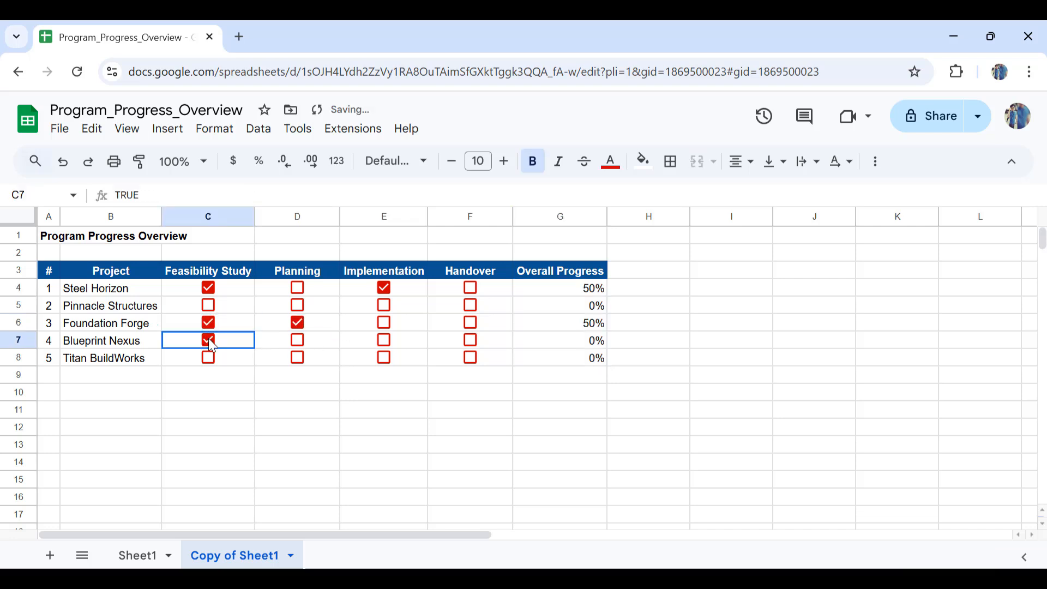
{"action": "left_click", "coordinate": [297, 339]}
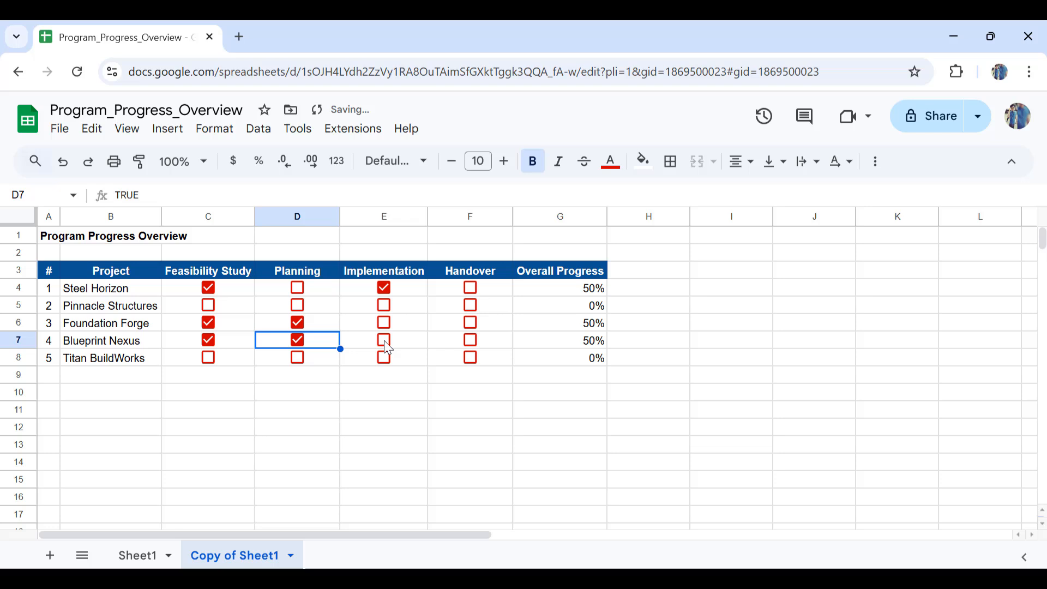
{"action": "left_click", "coordinate": [383, 340]}
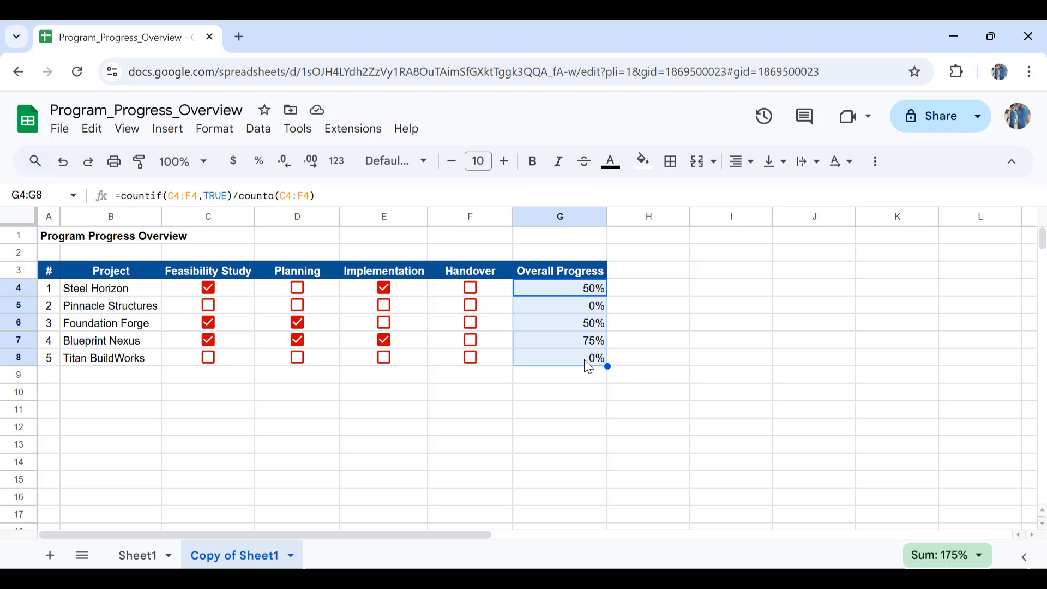
{"action": "mouse_move", "coordinate": [214, 128]}
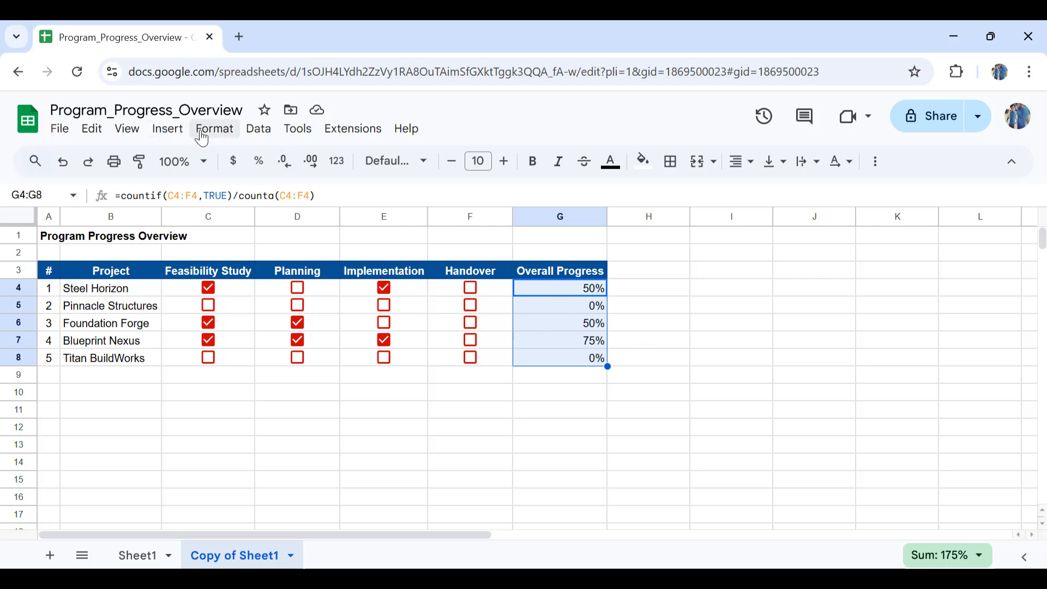
- Add a conditional formatting color scale with Minpoint set to Number 0 in red
{"action": "left_click", "coordinate": [214, 128]}
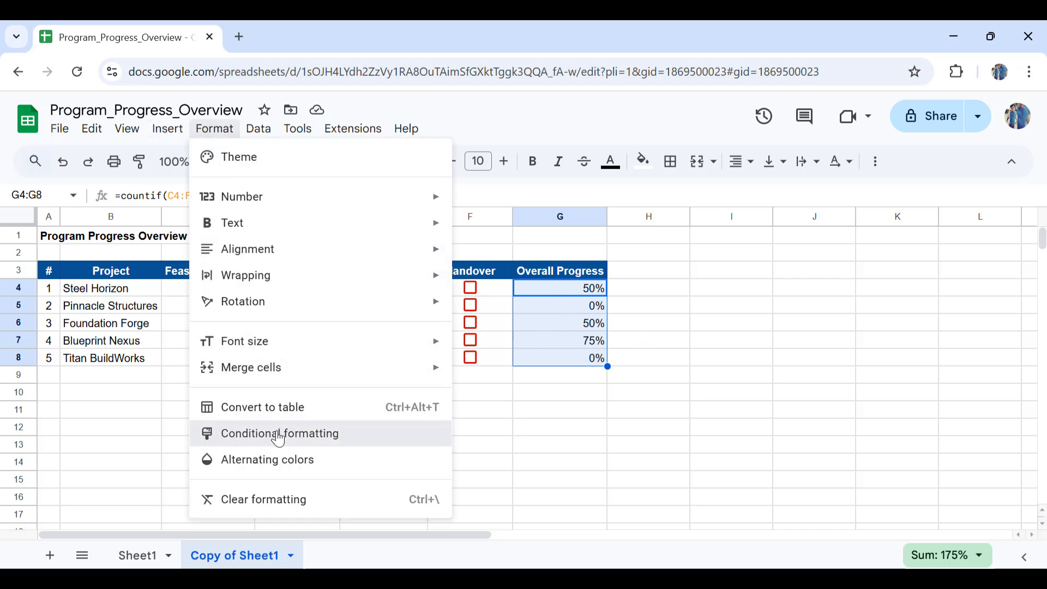
{"action": "left_click", "coordinate": [279, 433]}
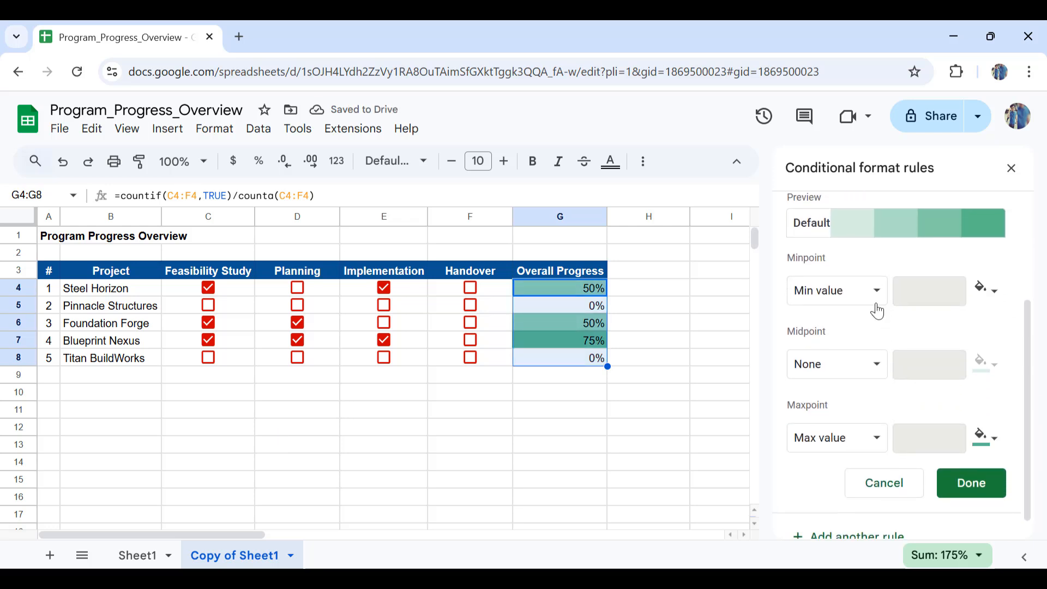
{"action": "left_click", "coordinate": [835, 289]}
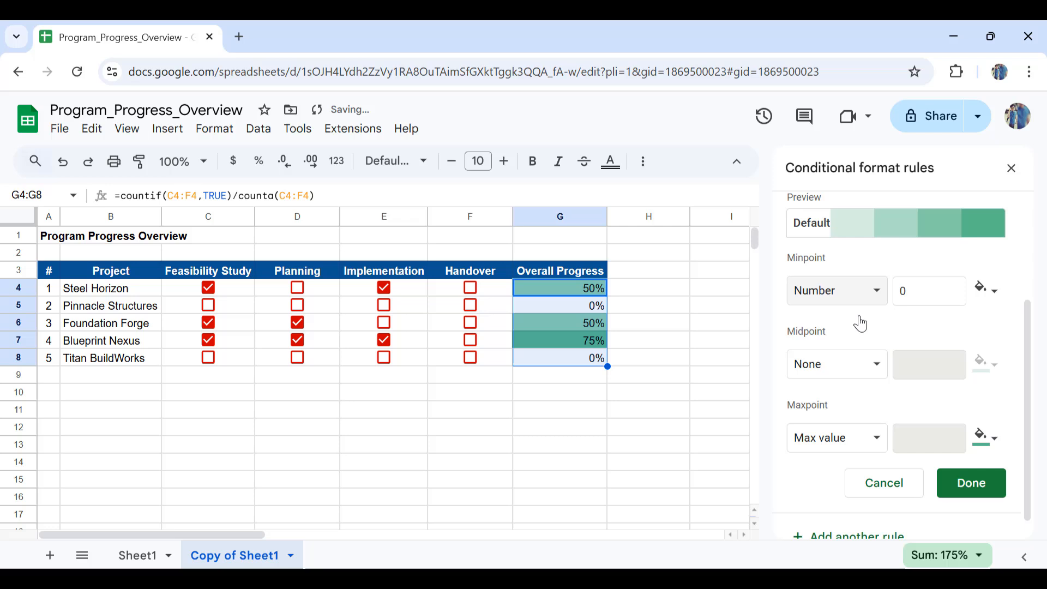
{"action": "left_click", "coordinate": [985, 289]}
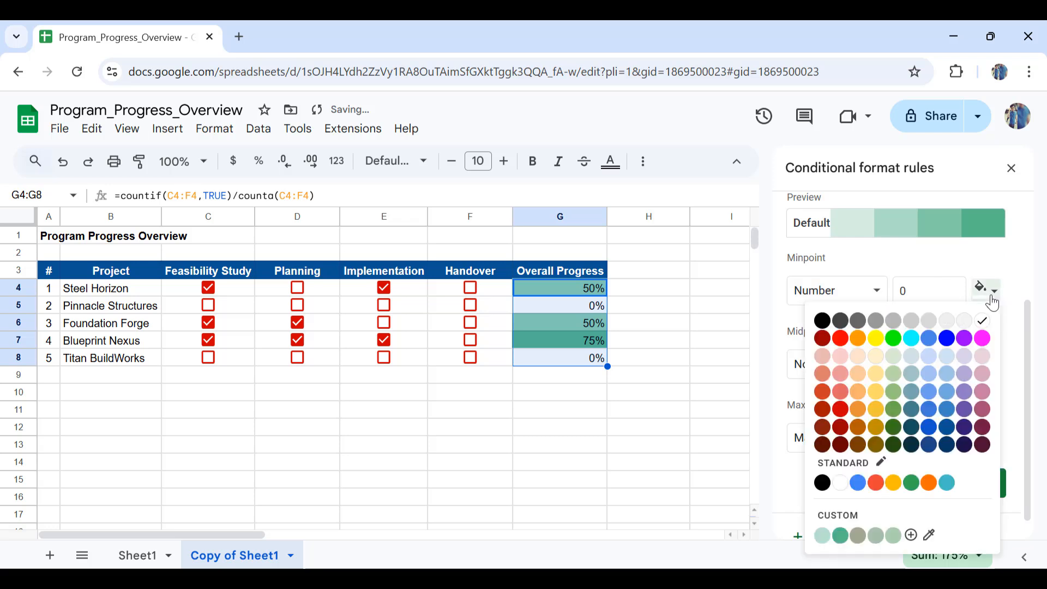
{"action": "left_click", "coordinate": [822, 337]}
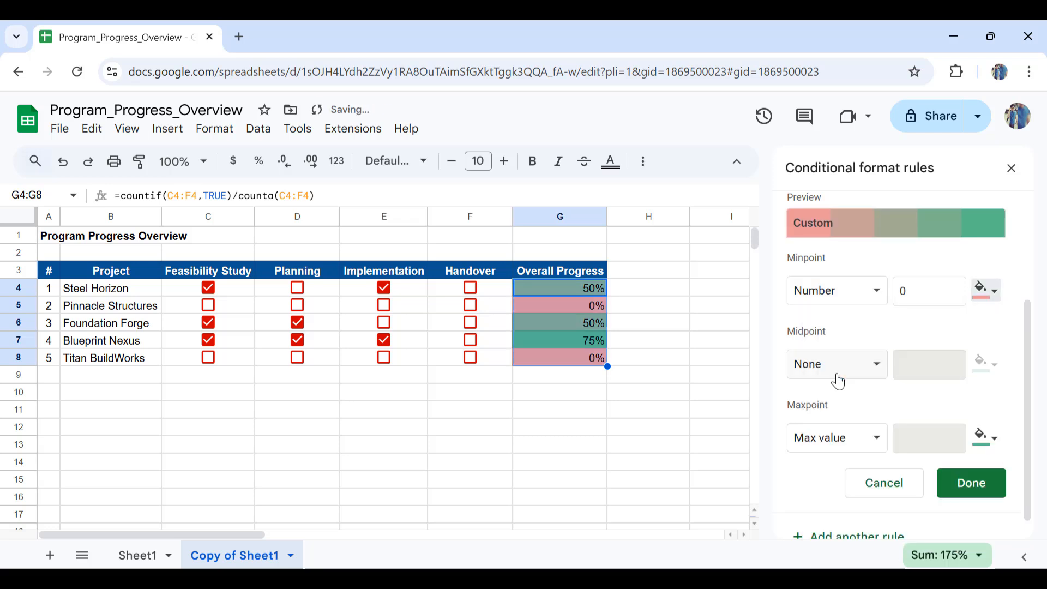
{"action": "mouse_move", "coordinate": [873, 371]}
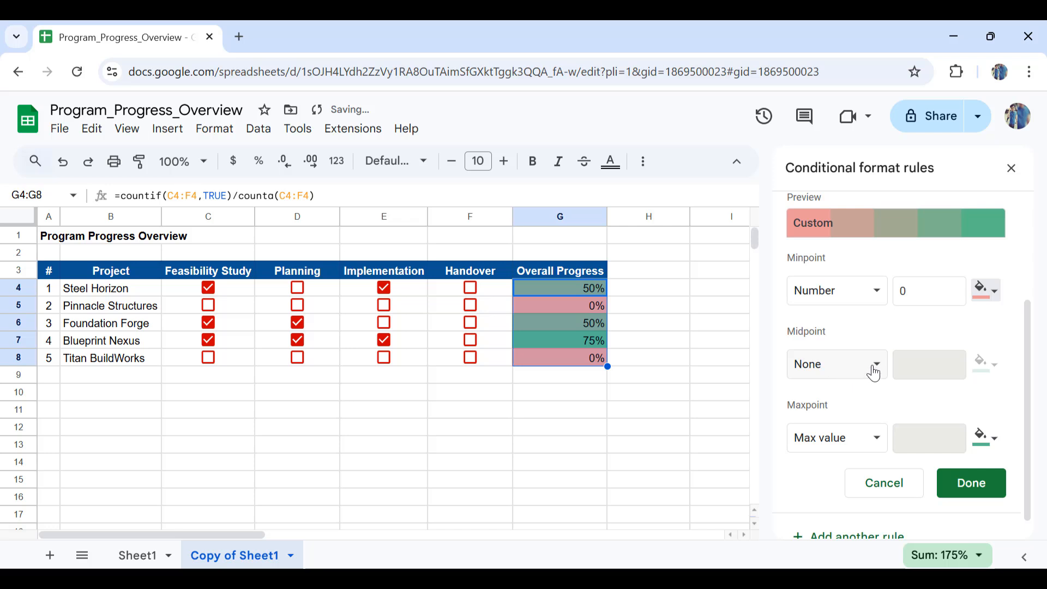
{"action": "left_click", "coordinate": [834, 364]}
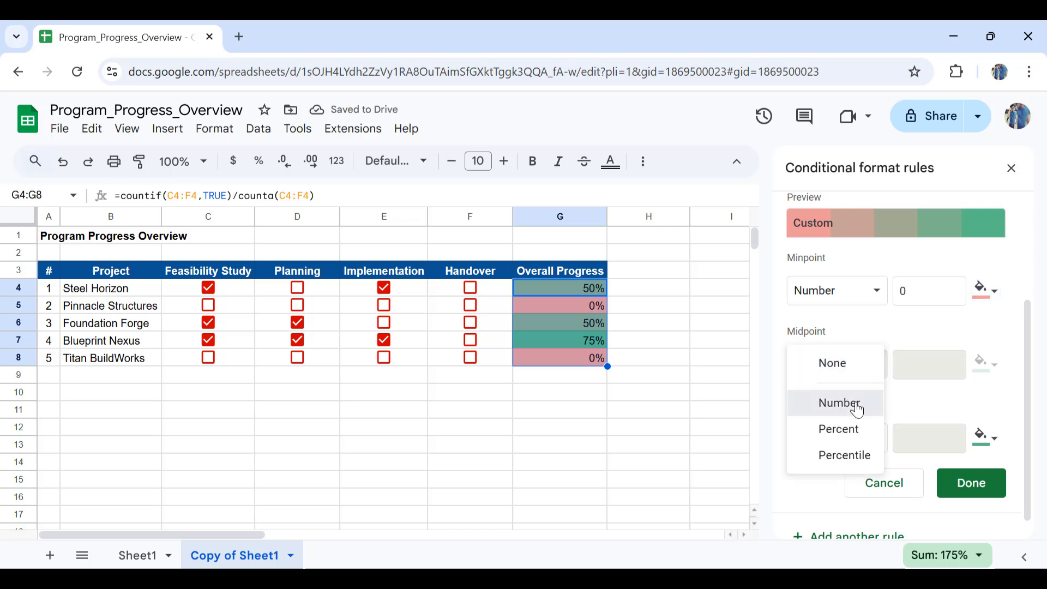
- Set the Midpoint to Number with yellow and the Maxpoint to Number 1, then save
{"action": "left_click", "coordinate": [838, 403]}
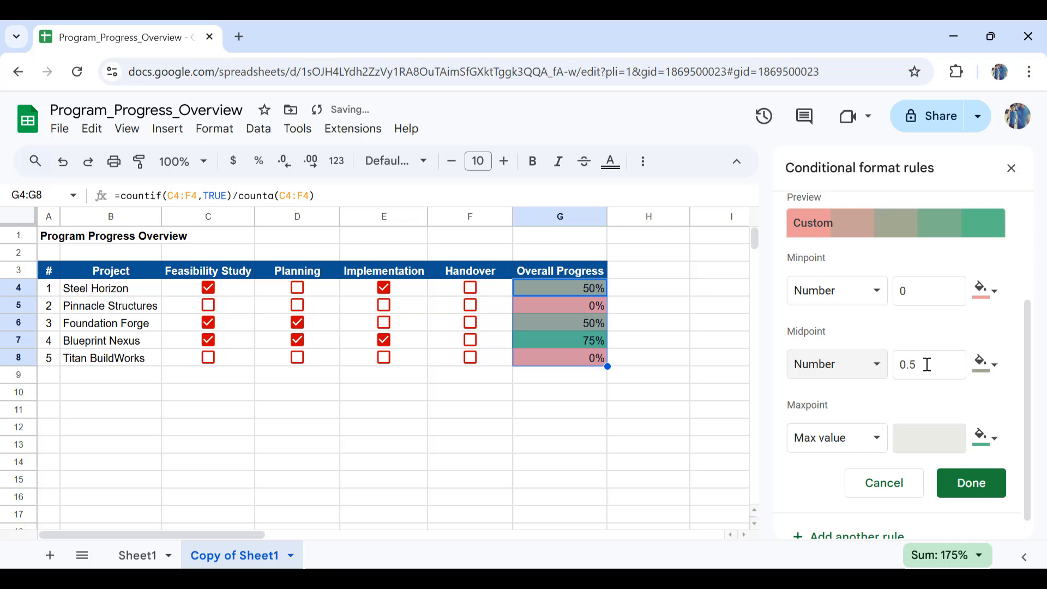
{"action": "left_click", "coordinate": [979, 364]}
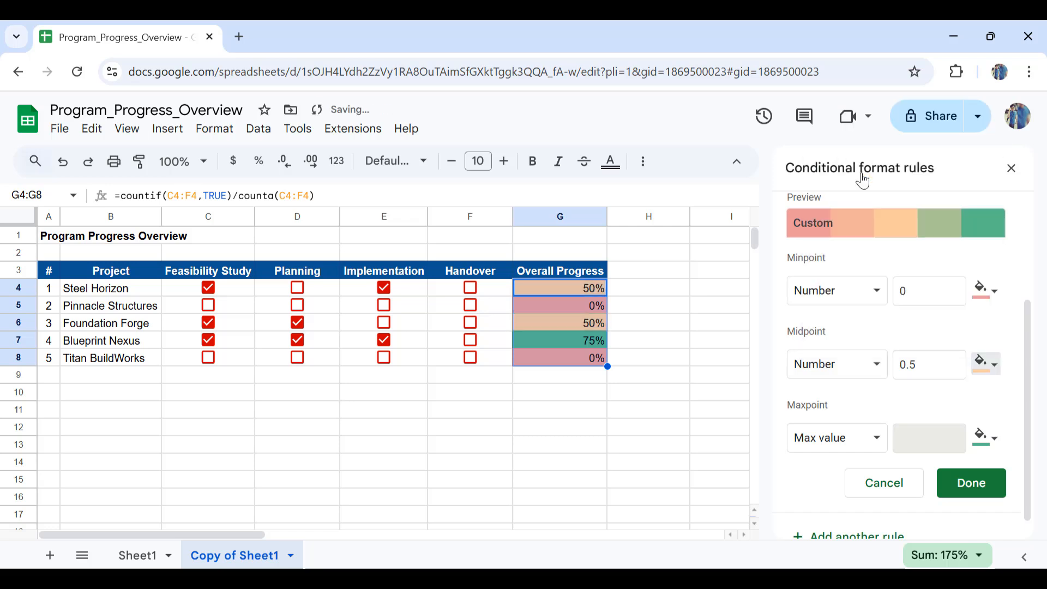
{"action": "left_click", "coordinate": [836, 437]}
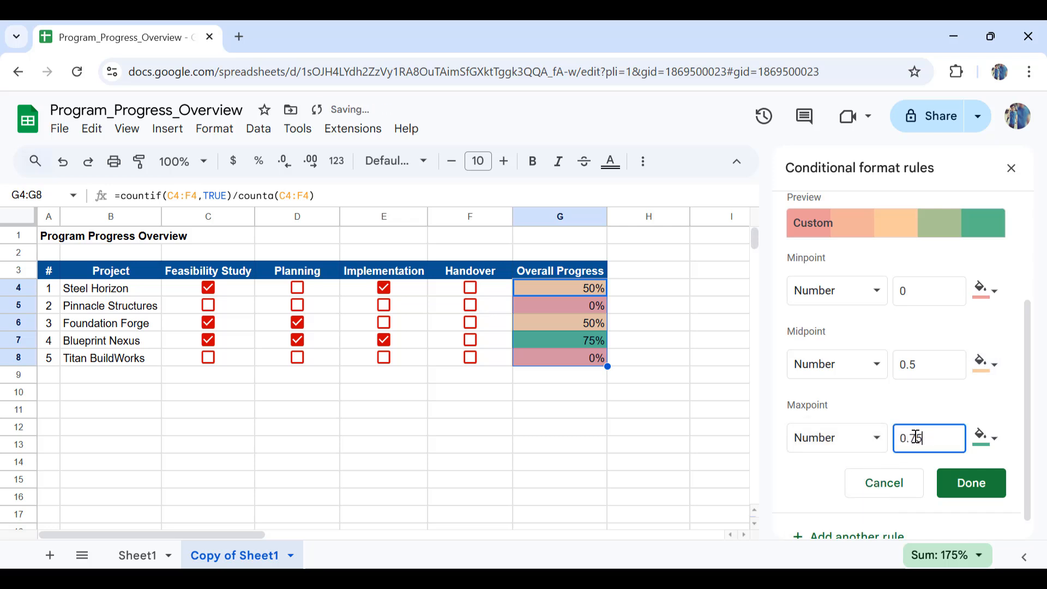
{"action": "type", "text": "1"}
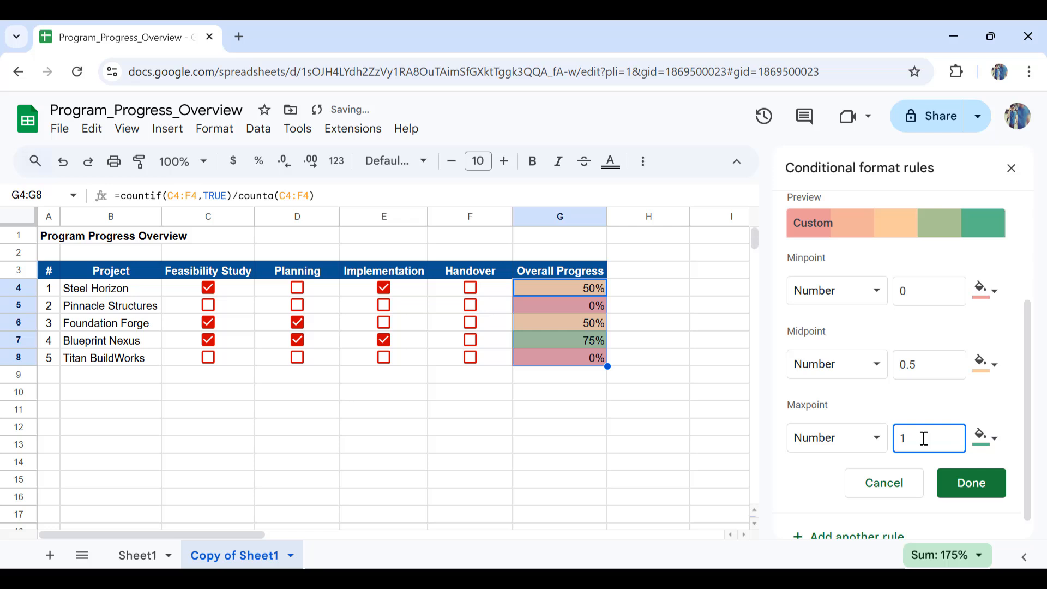
{"action": "mouse_move", "coordinate": [1014, 445]}
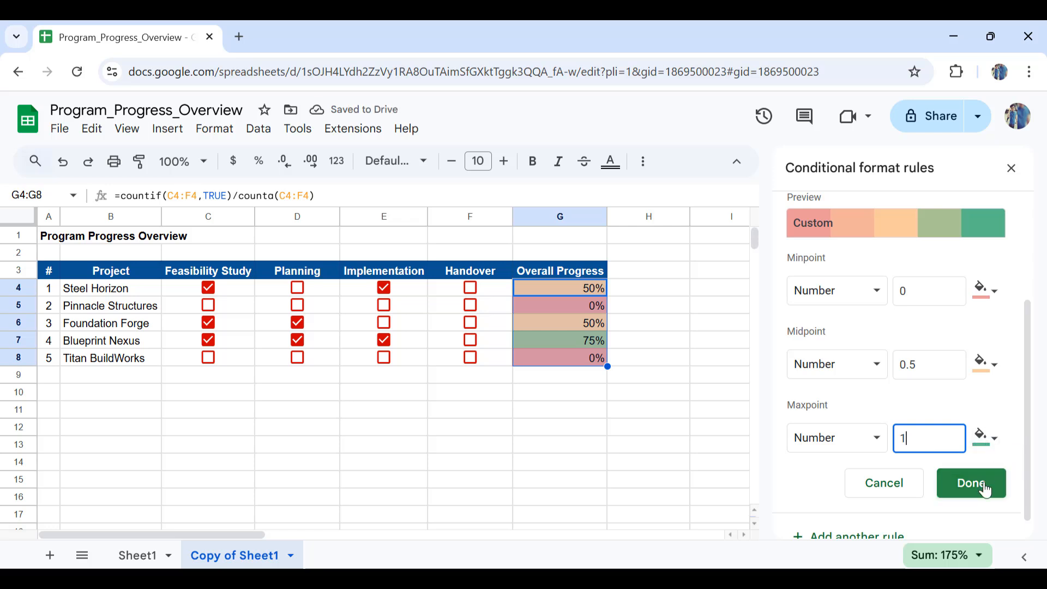
{"action": "left_click", "coordinate": [970, 482]}
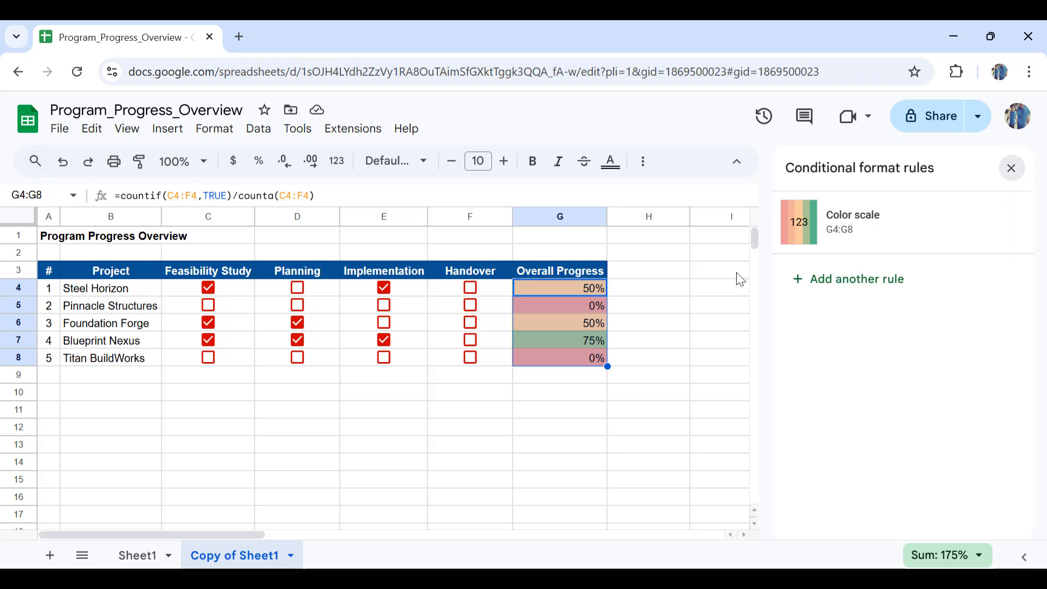
- Tick Planning and Handover for Steel Horizon, and Feasibility Study and Planning for Pinnacle Structures
{"action": "left_click", "coordinate": [297, 287]}
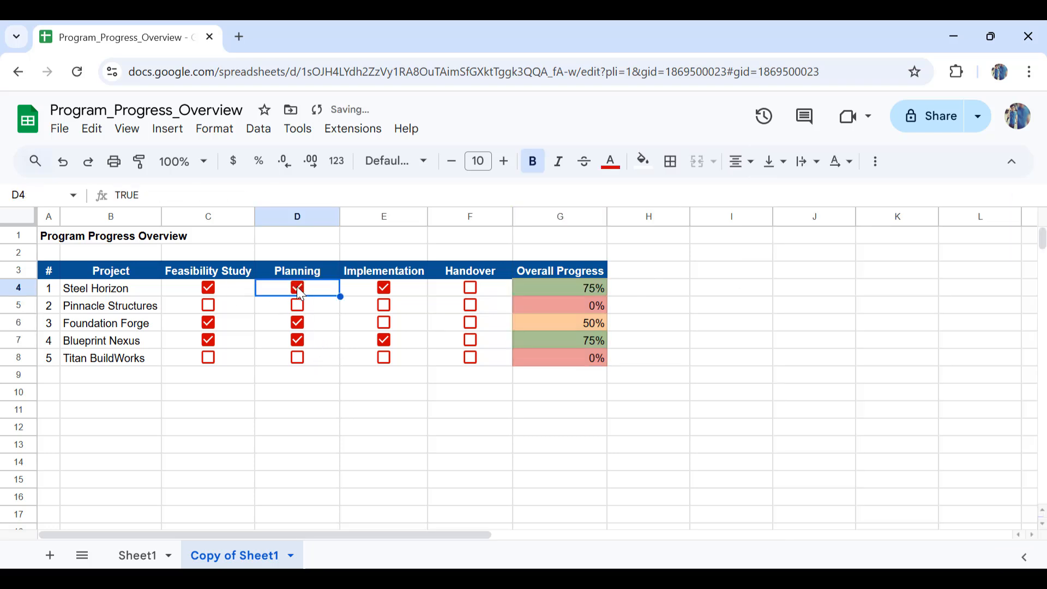
{"action": "left_click", "coordinate": [470, 288]}
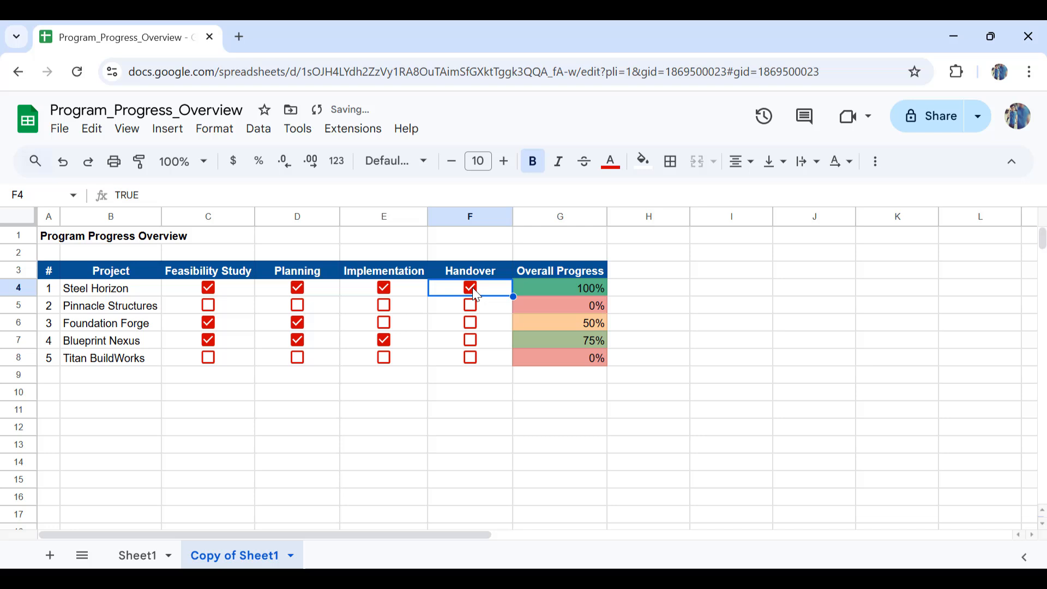
{"action": "mouse_move", "coordinate": [583, 297]}
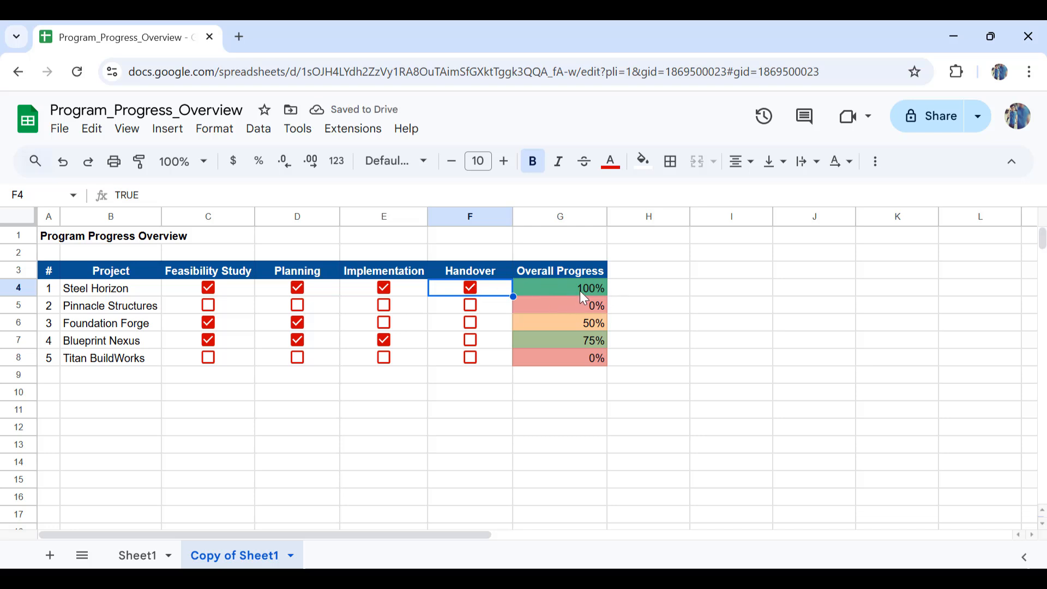
{"action": "mouse_move", "coordinate": [207, 310]}
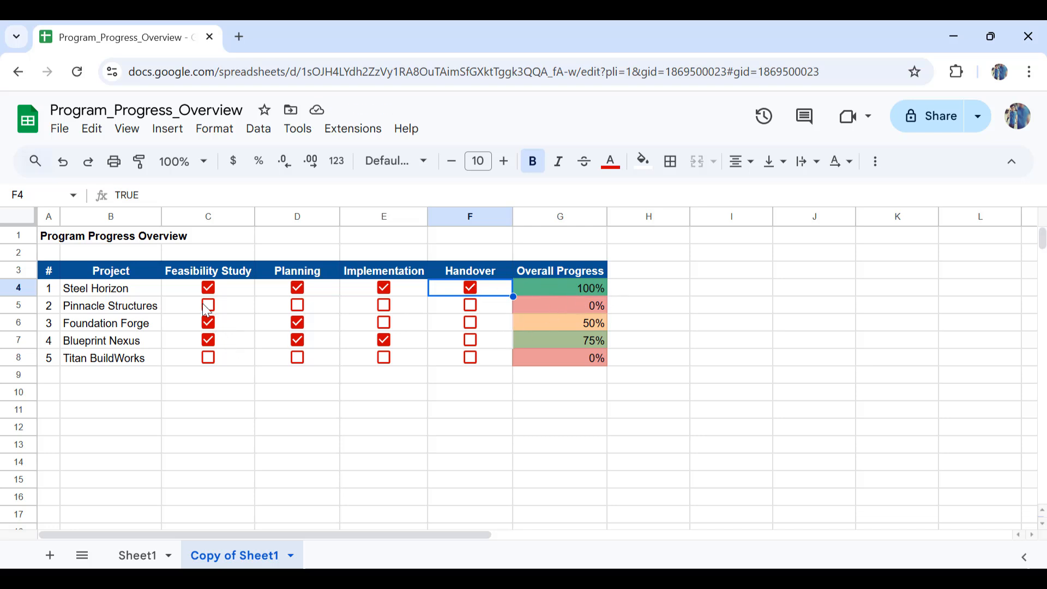
{"action": "left_click", "coordinate": [208, 305]}
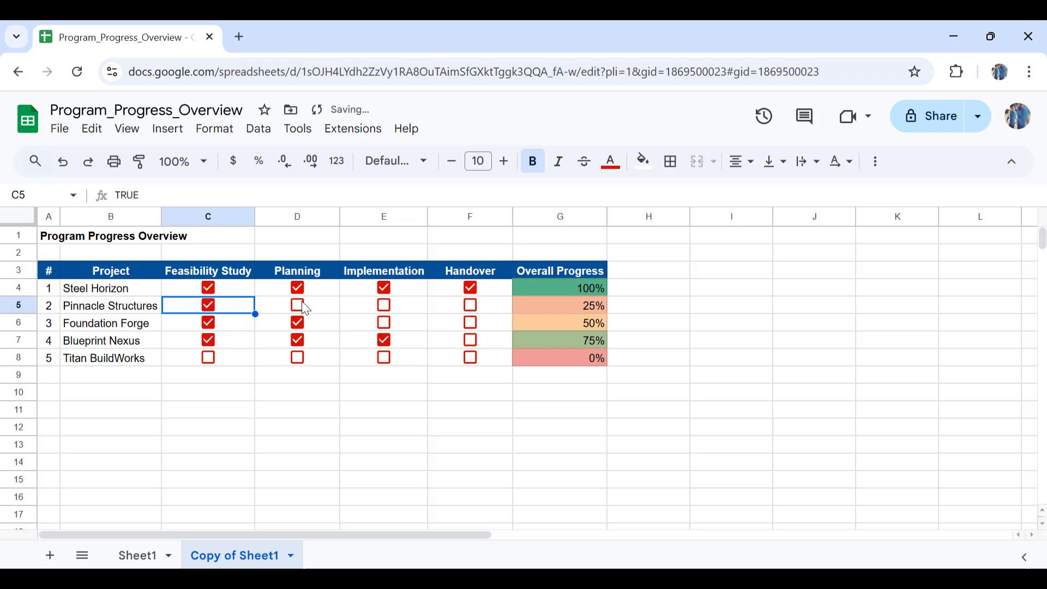
{"action": "left_click", "coordinate": [297, 306]}
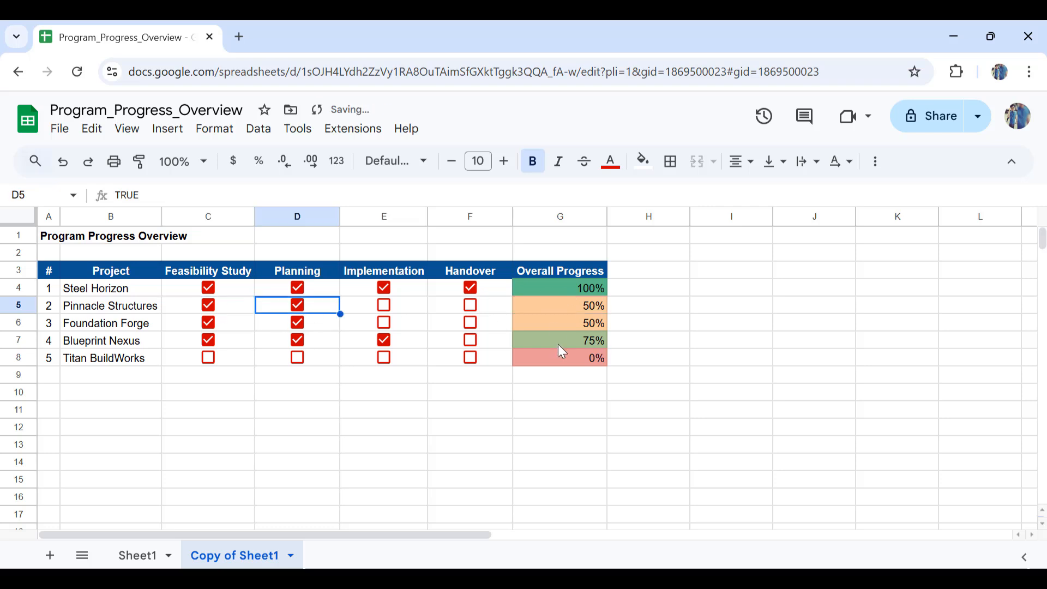